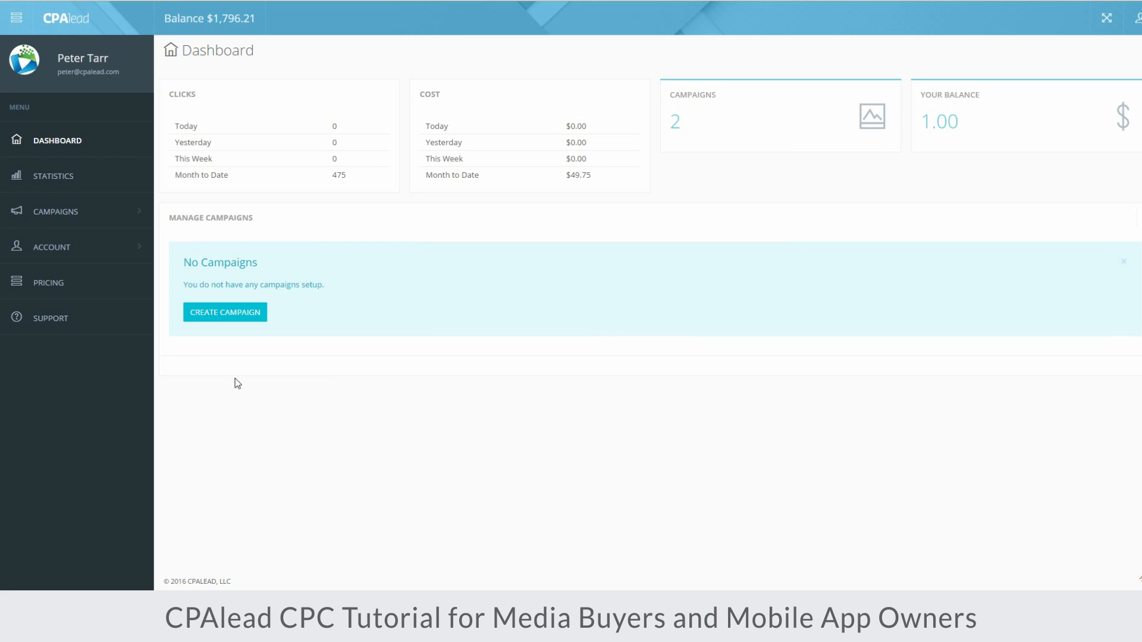
# Expand the Campaigns section in the dashboard's left sidebar
pyautogui.click(256, 58)
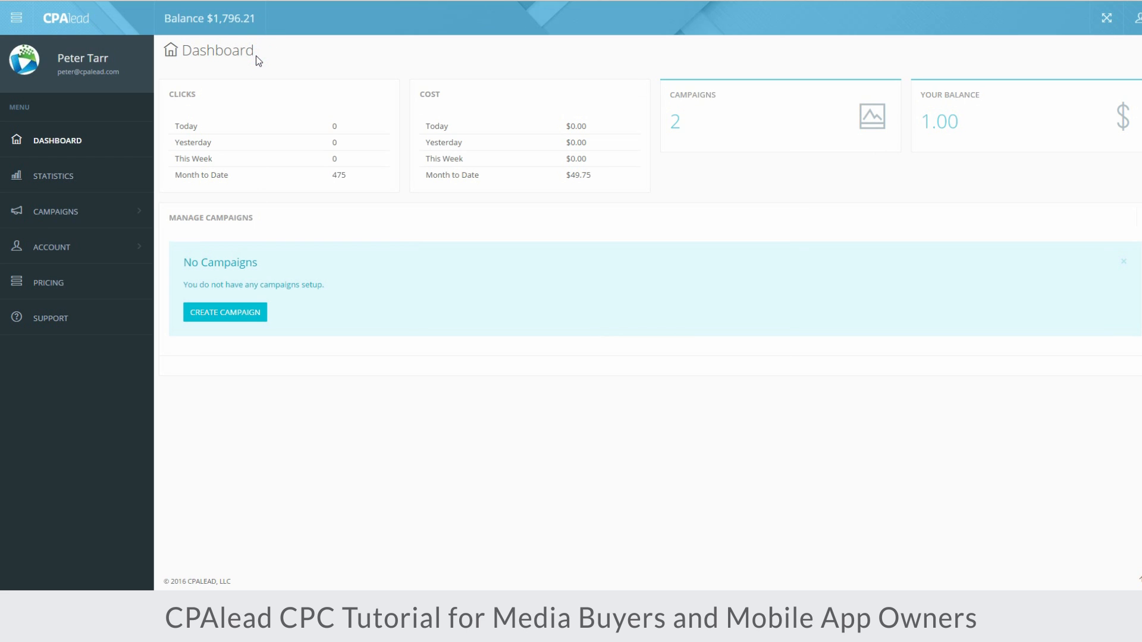
pyautogui.moveTo(123, 143)
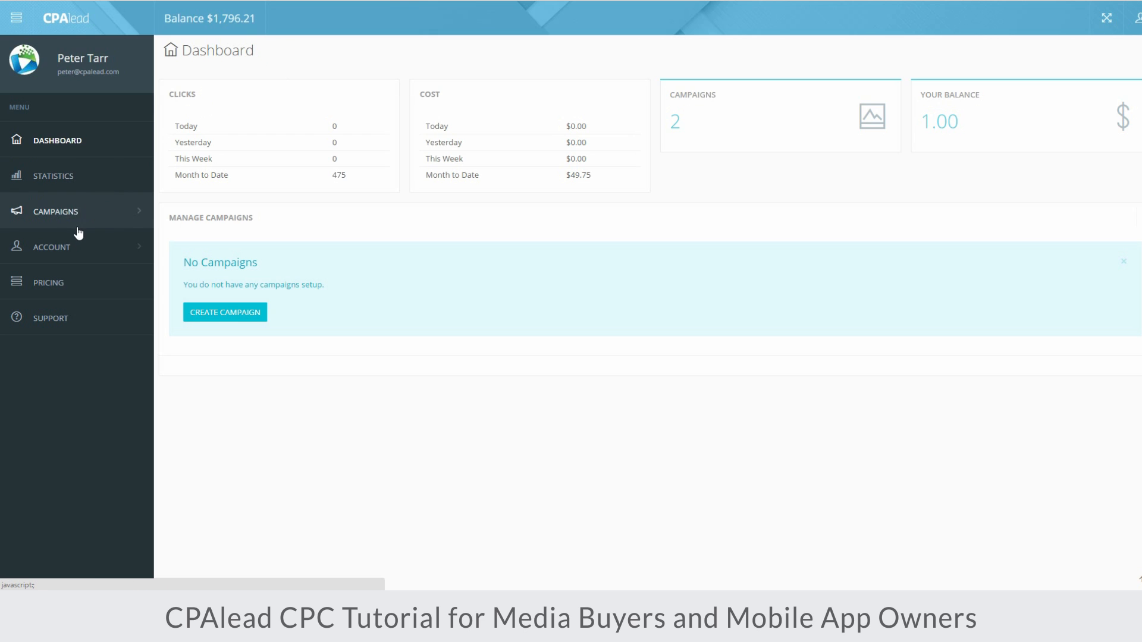
pyautogui.moveTo(71, 246)
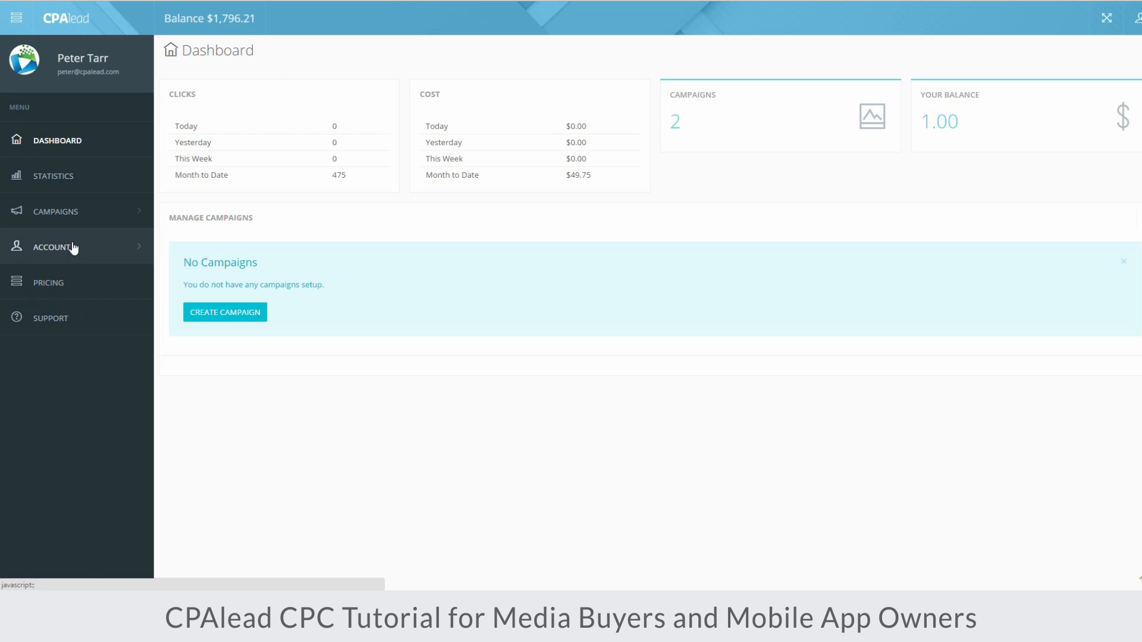
pyautogui.click(55, 211)
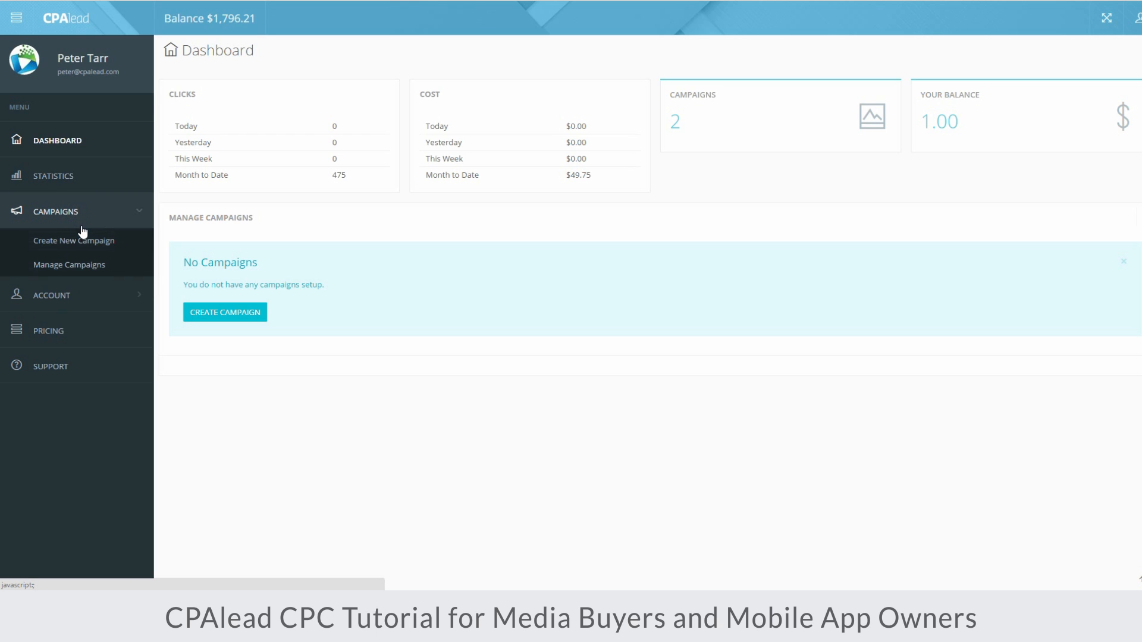
pyautogui.moveTo(75, 240)
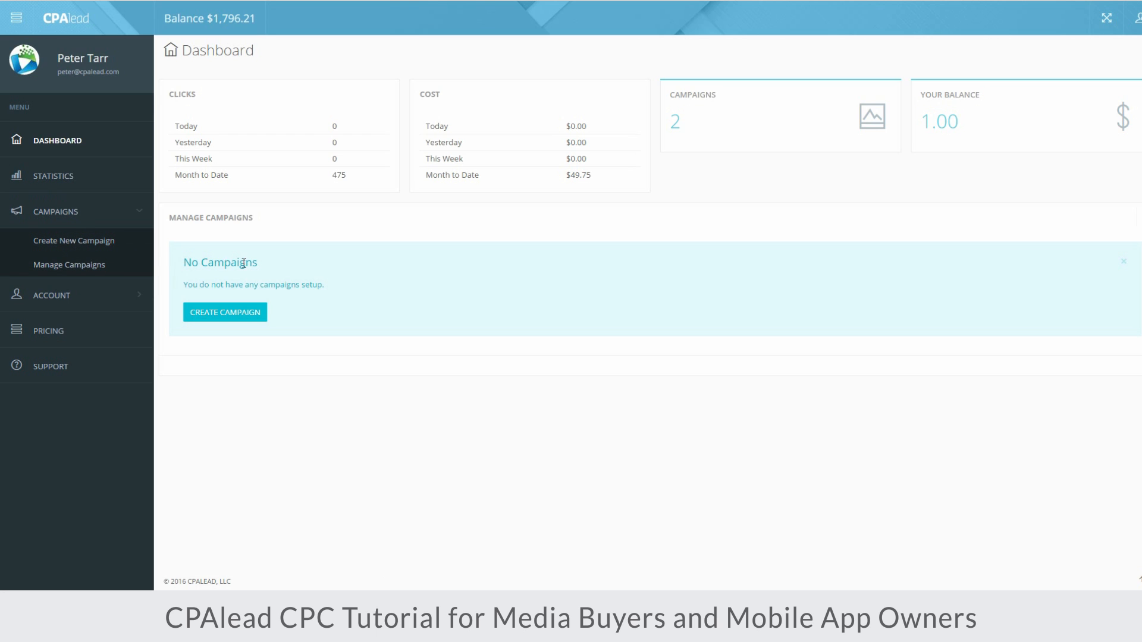
pyautogui.moveTo(267, 281)
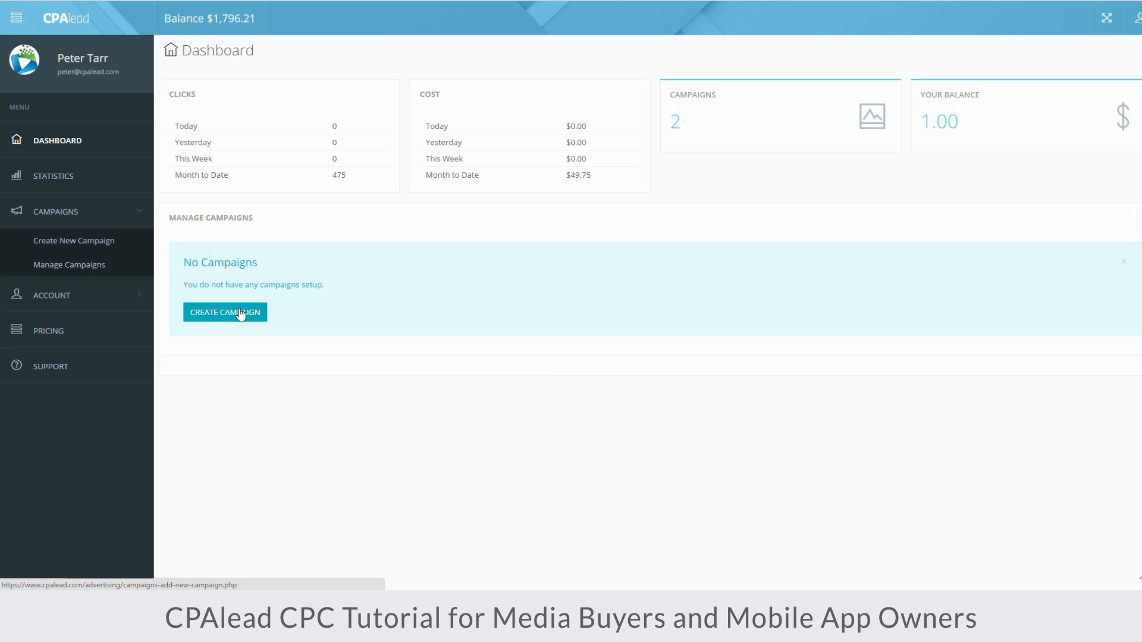
pyautogui.moveTo(233, 312)
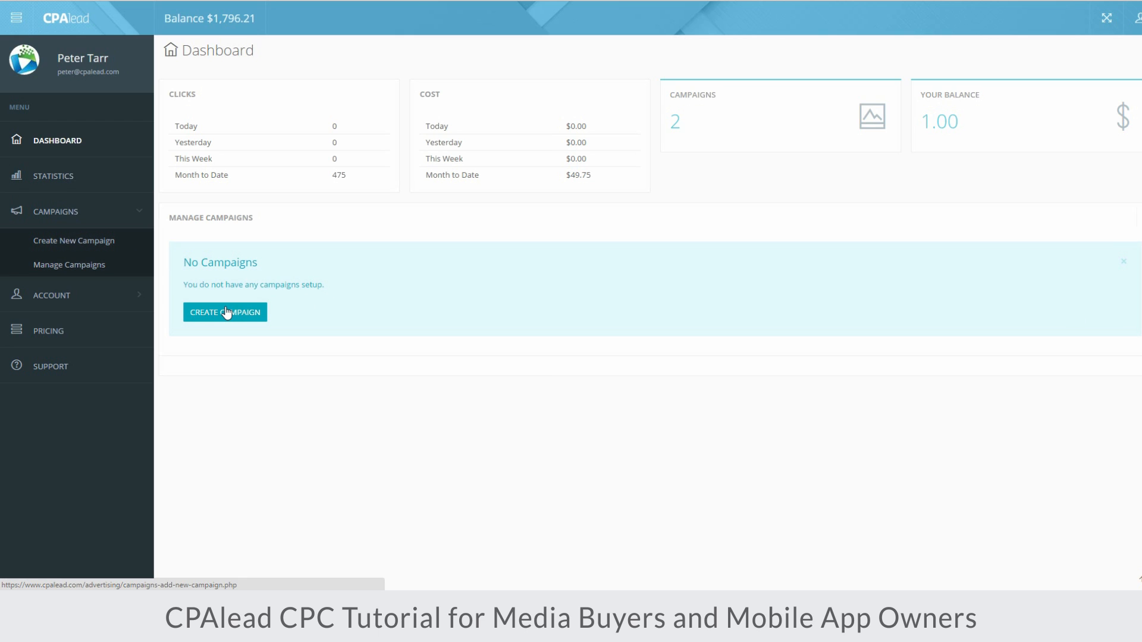
# Start a new campaign with status Active and name it 'Best Fiends'
pyautogui.click(224, 311)
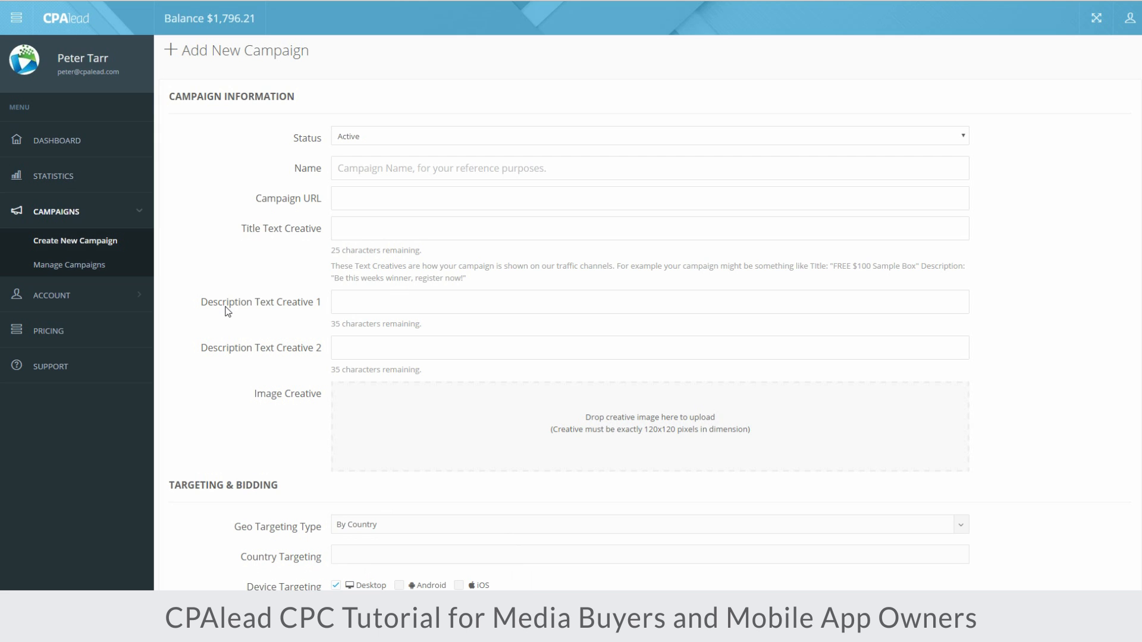
pyautogui.moveTo(306, 104)
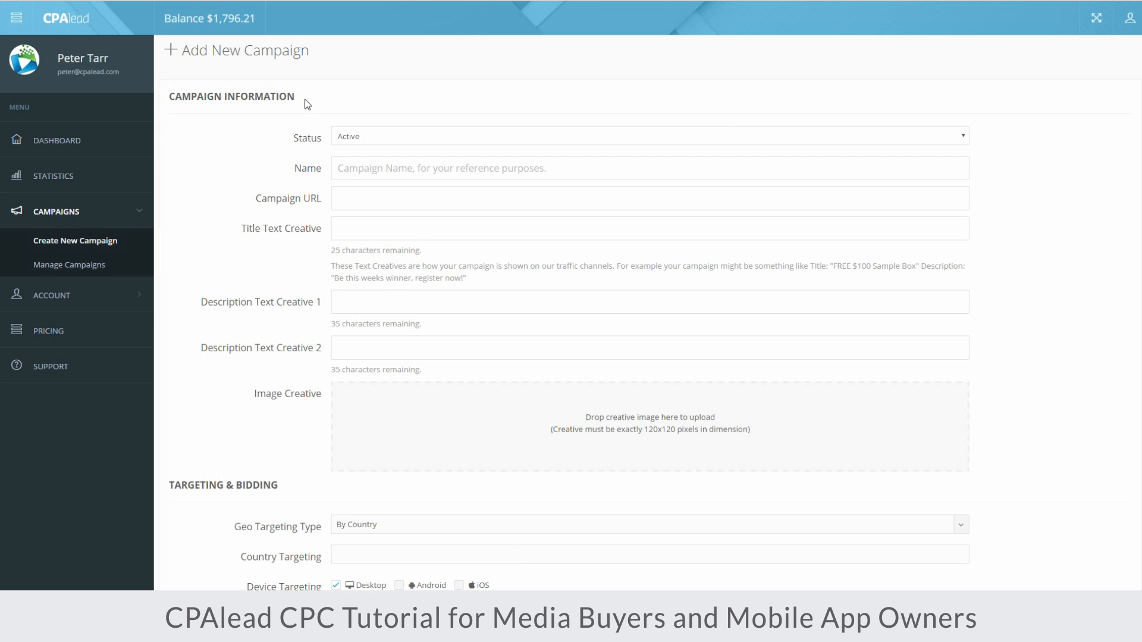
pyautogui.moveTo(378, 152)
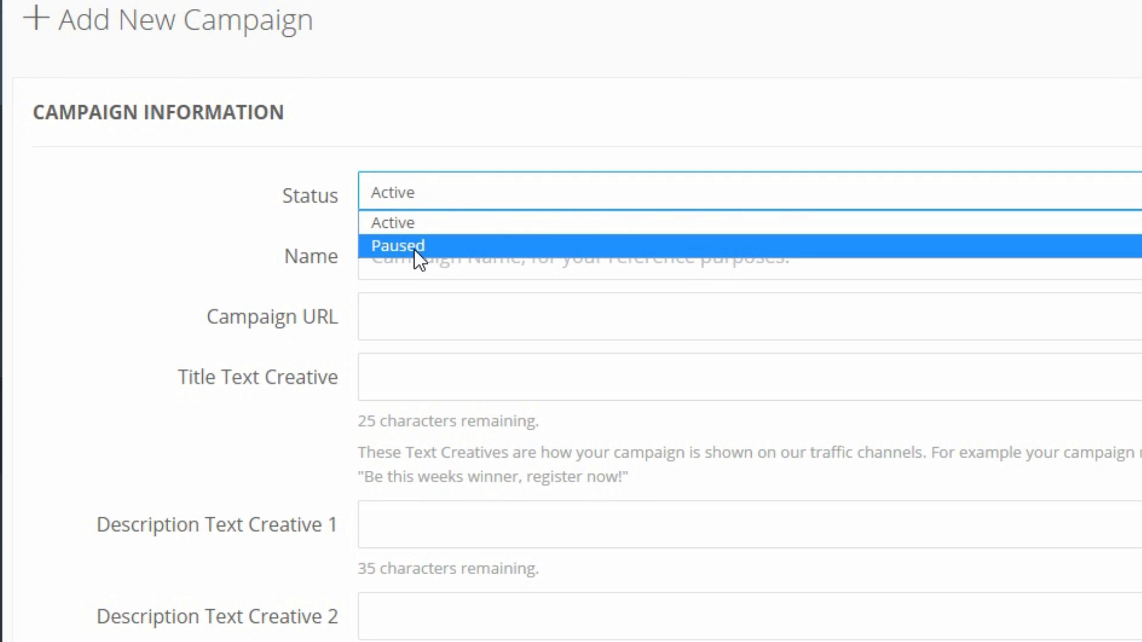
pyautogui.moveTo(393, 221)
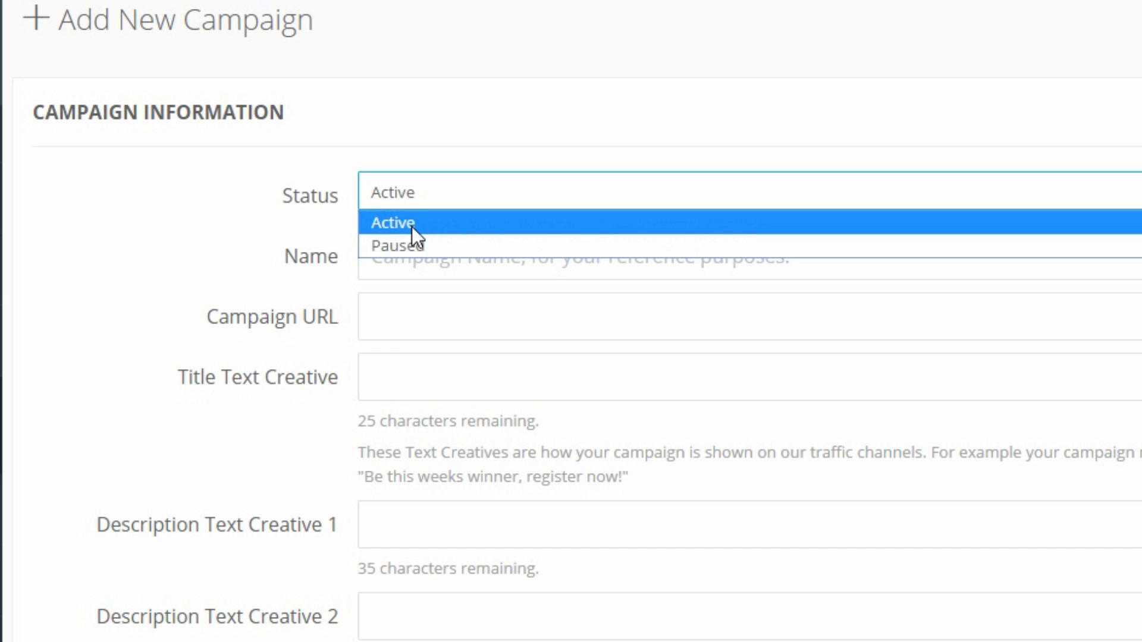
pyautogui.click(391, 222)
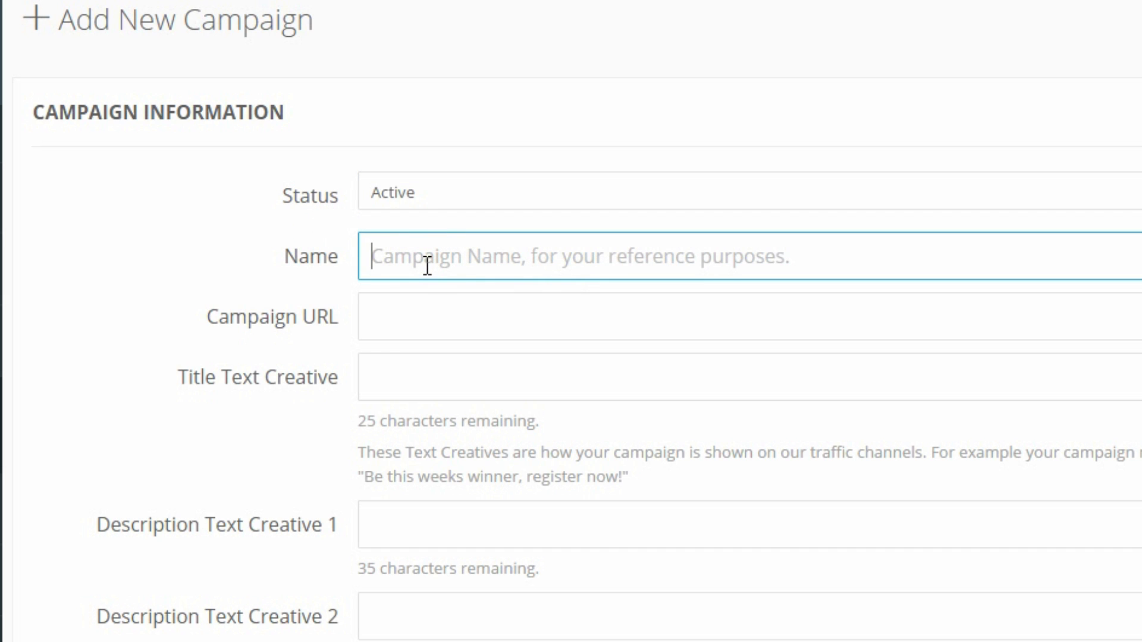
pyautogui.write('Bes')
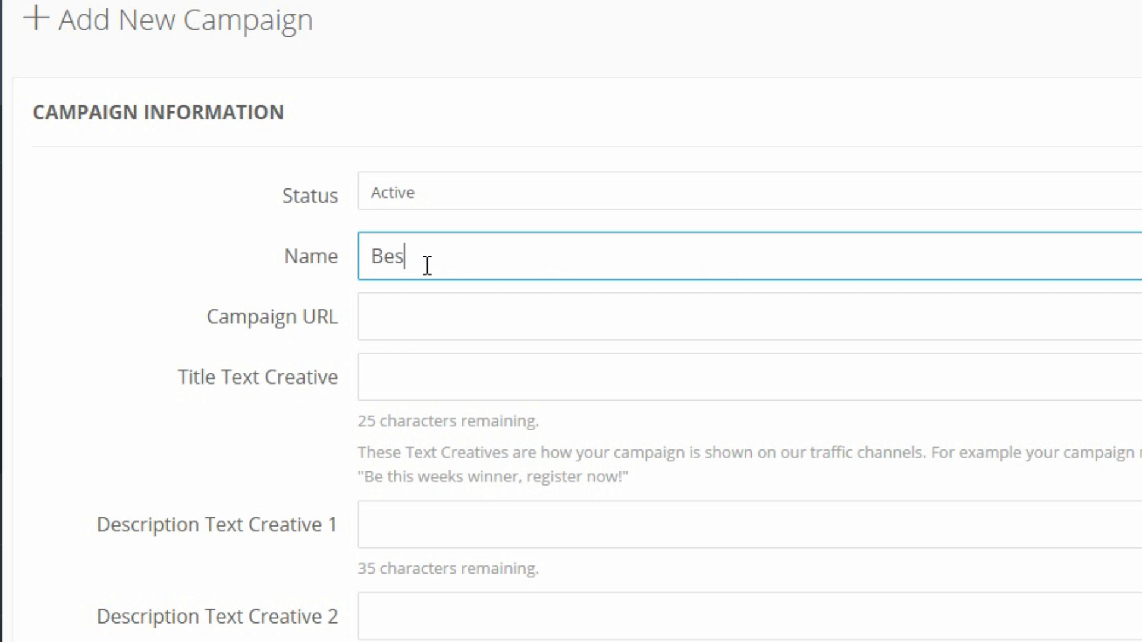
pyautogui.write('t Fi')
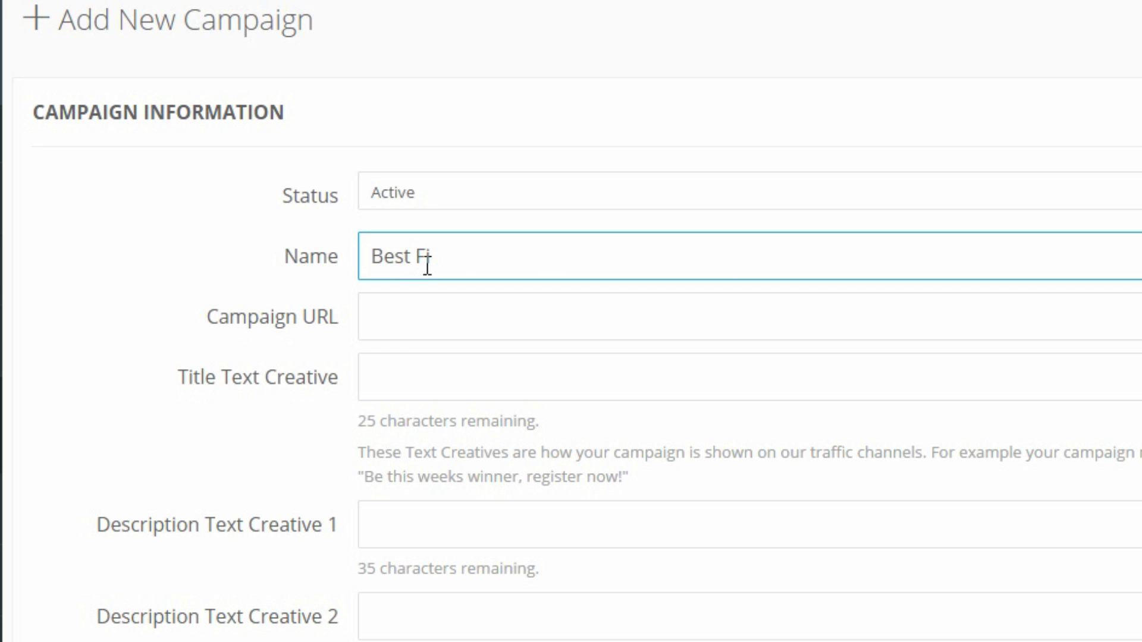
pyautogui.write('ends')
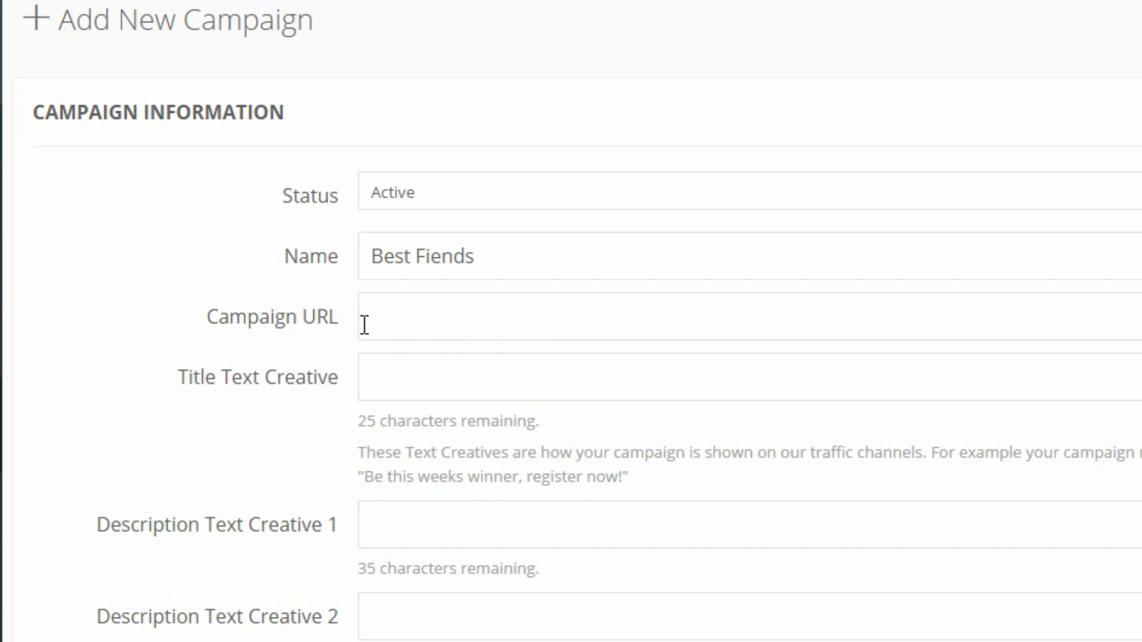
# Enter the Best Fiends Google Play link as the campaign URL and scroll to the image creative
pyautogui.click(364, 319)
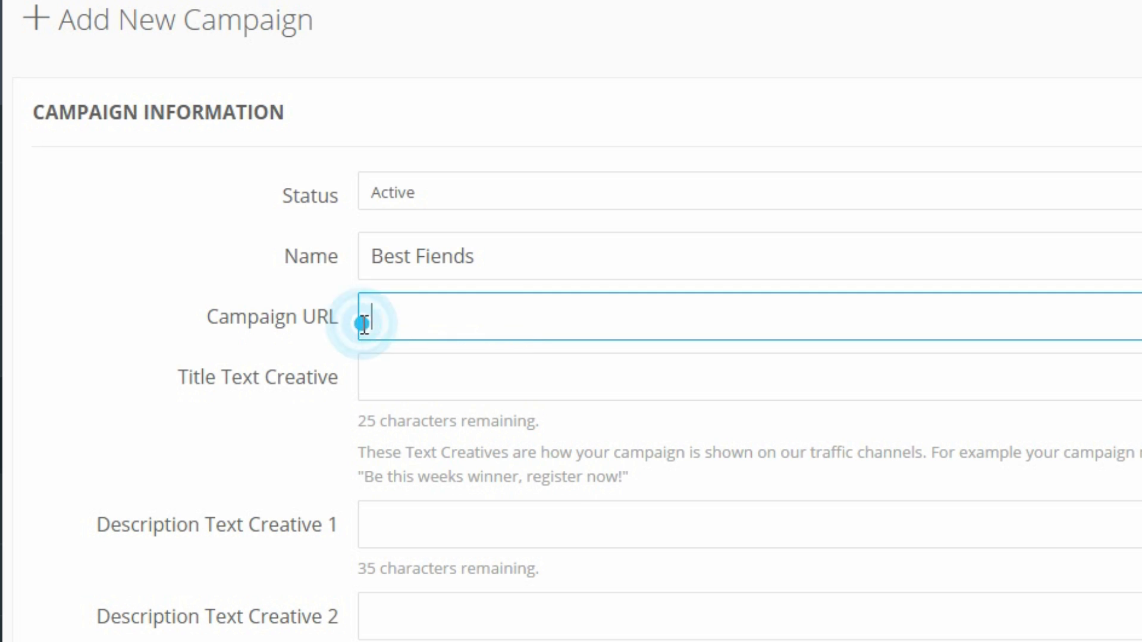
pyautogui.click(368, 318)
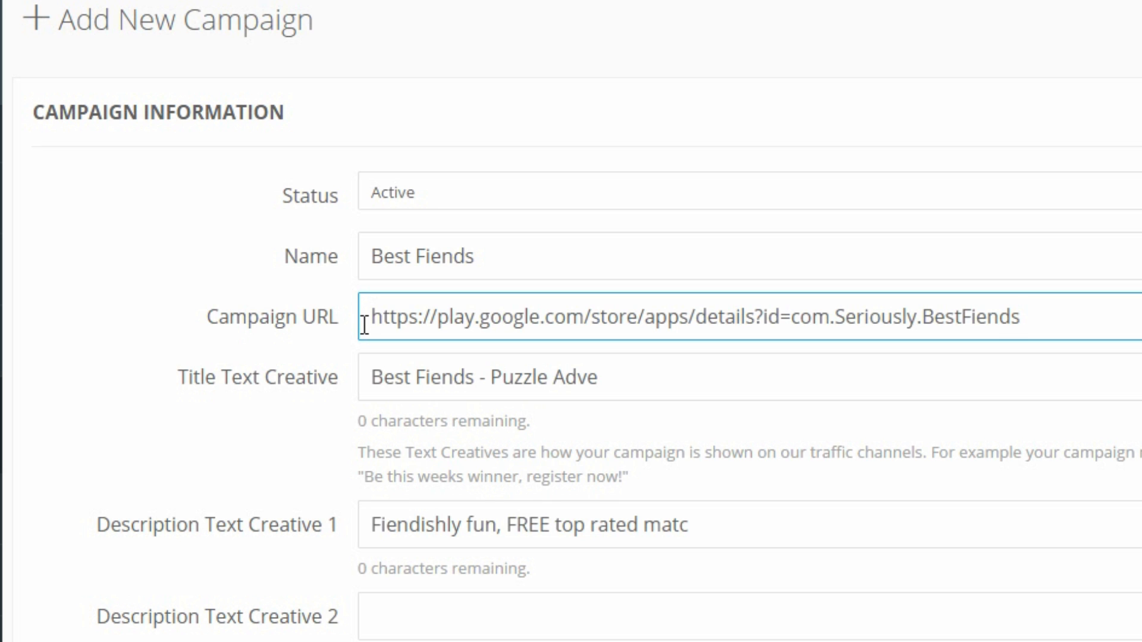
pyautogui.scroll(-3)
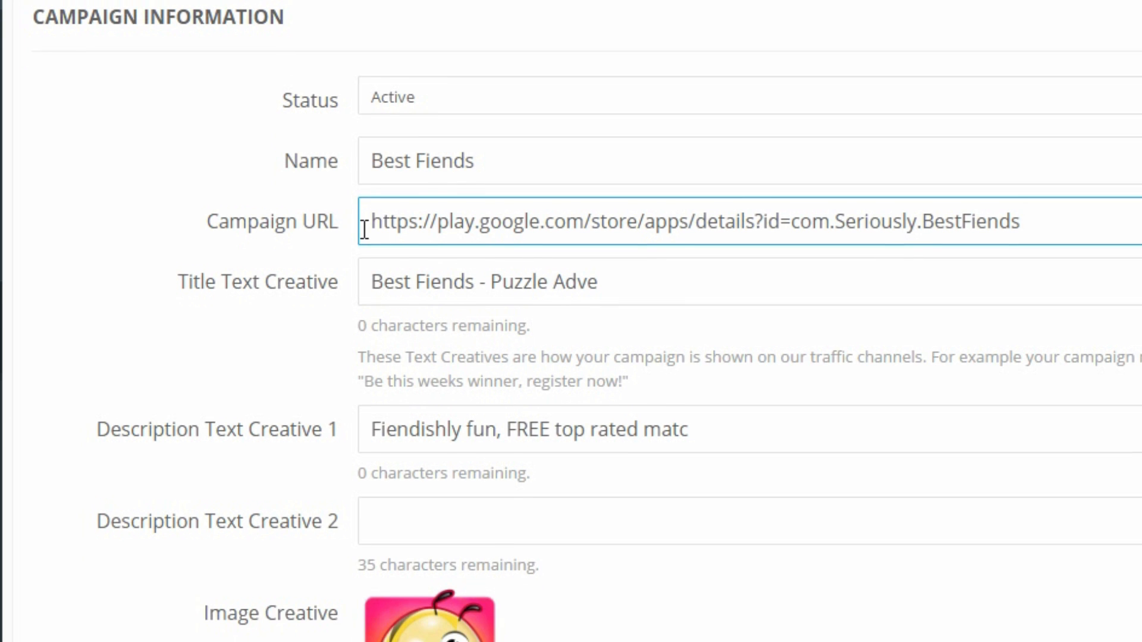
pyautogui.scroll(-3)
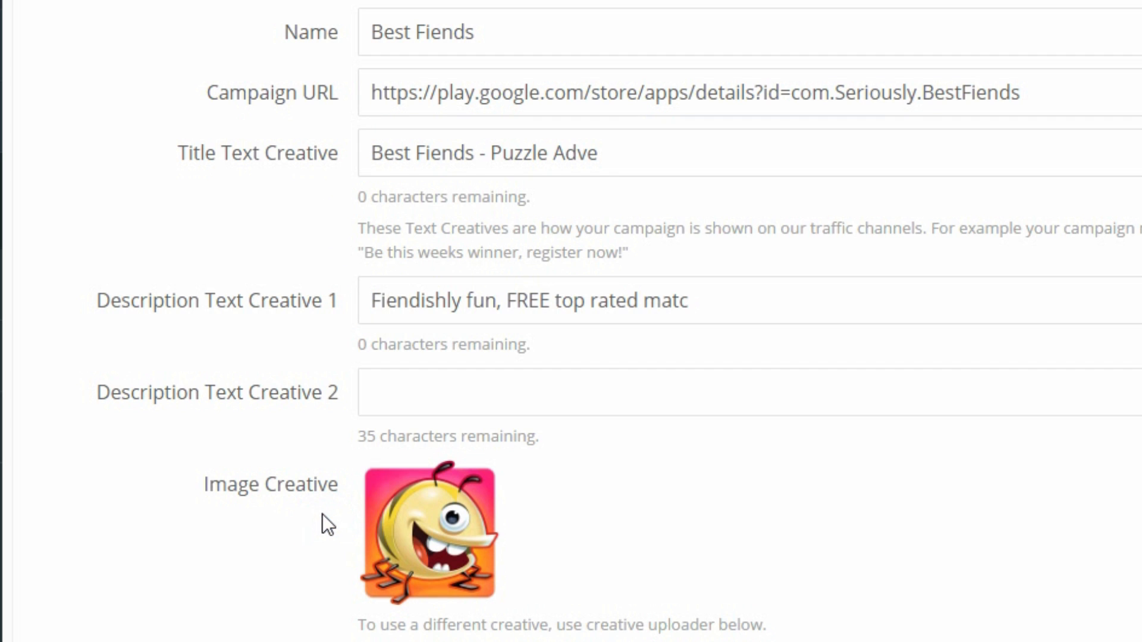
pyautogui.moveTo(400, 543)
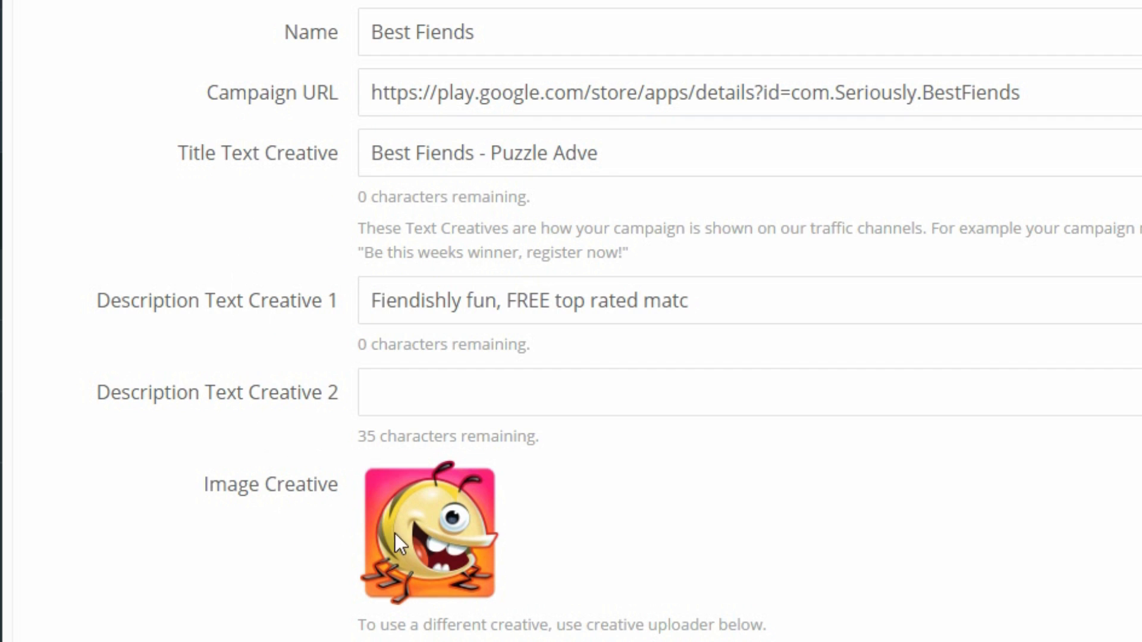
pyautogui.moveTo(420, 152)
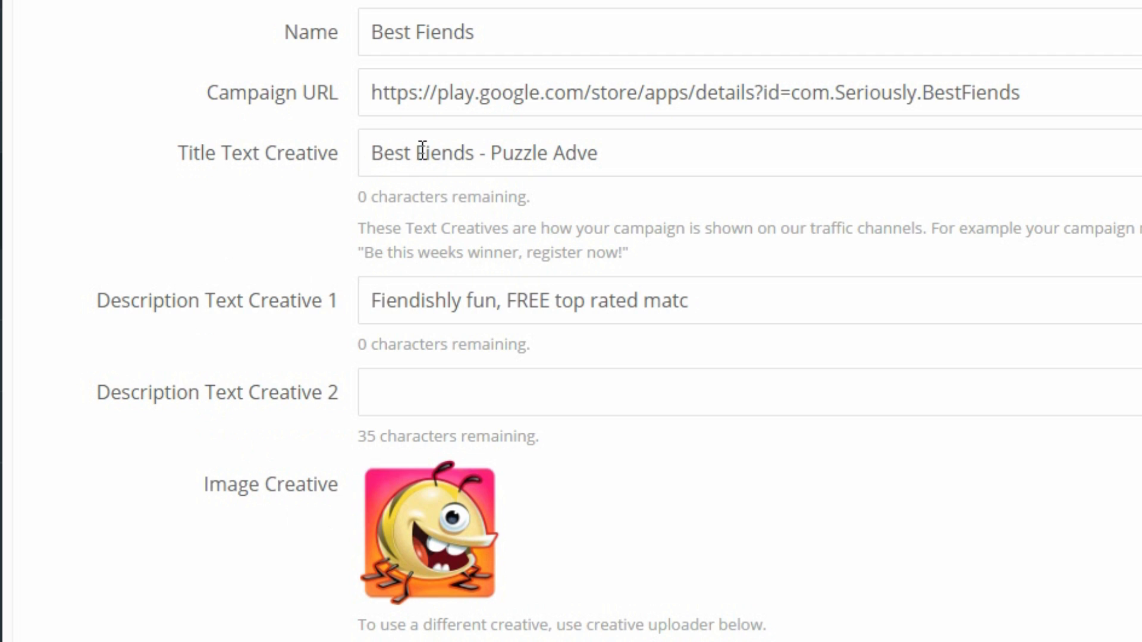
pyautogui.moveTo(607, 153)
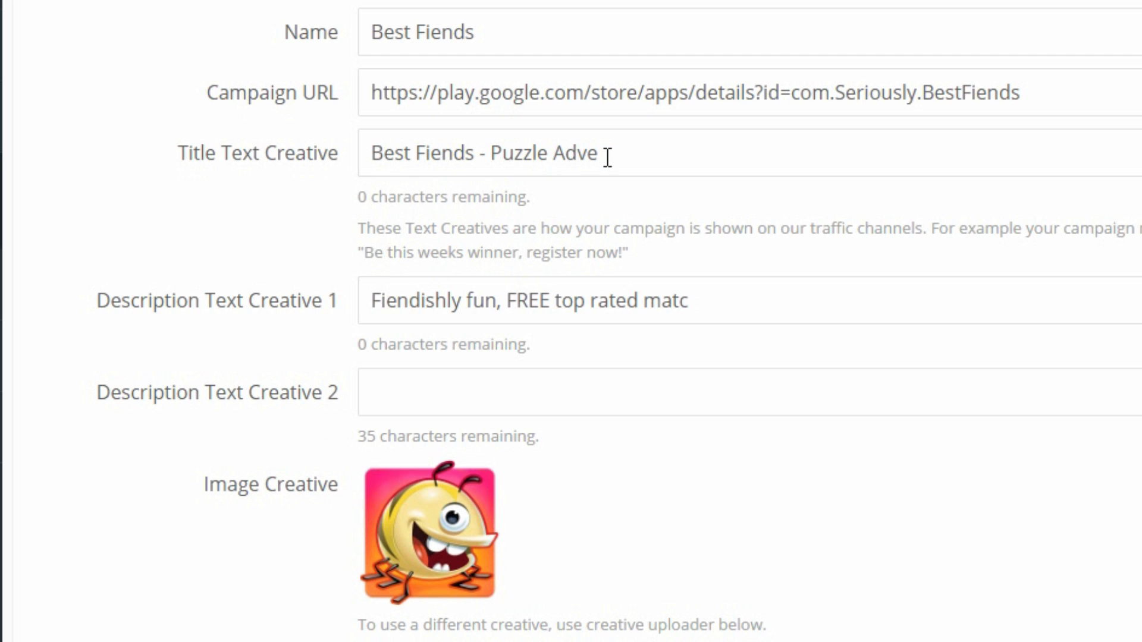
# Trim the title text creative down to 'Best Fiends'
pyautogui.click(601, 153)
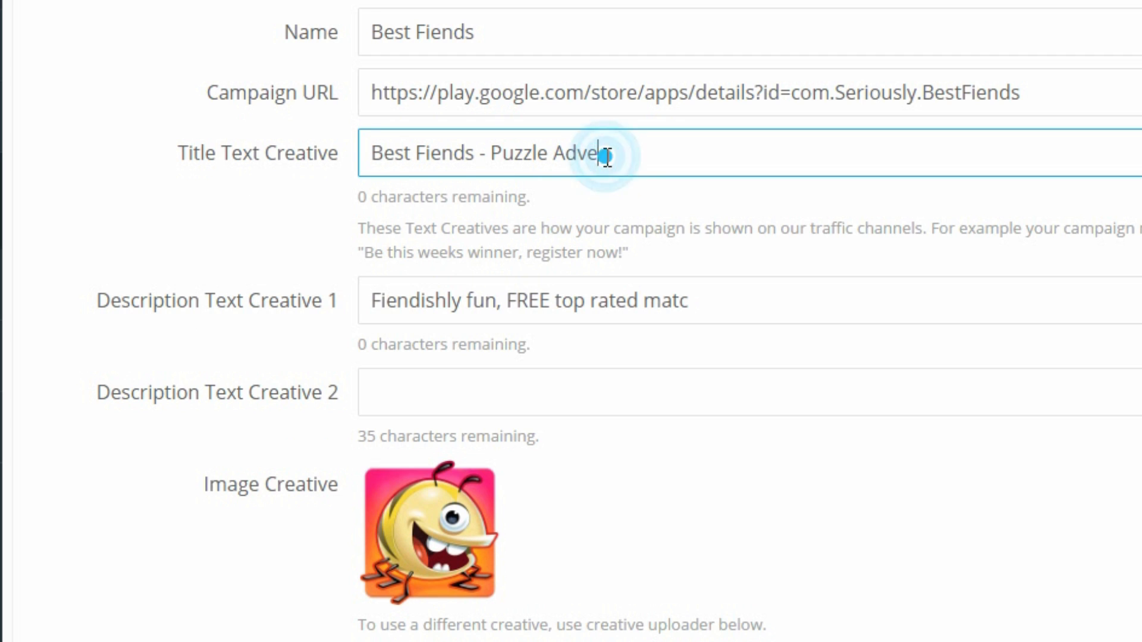
pyautogui.press('Backspace')
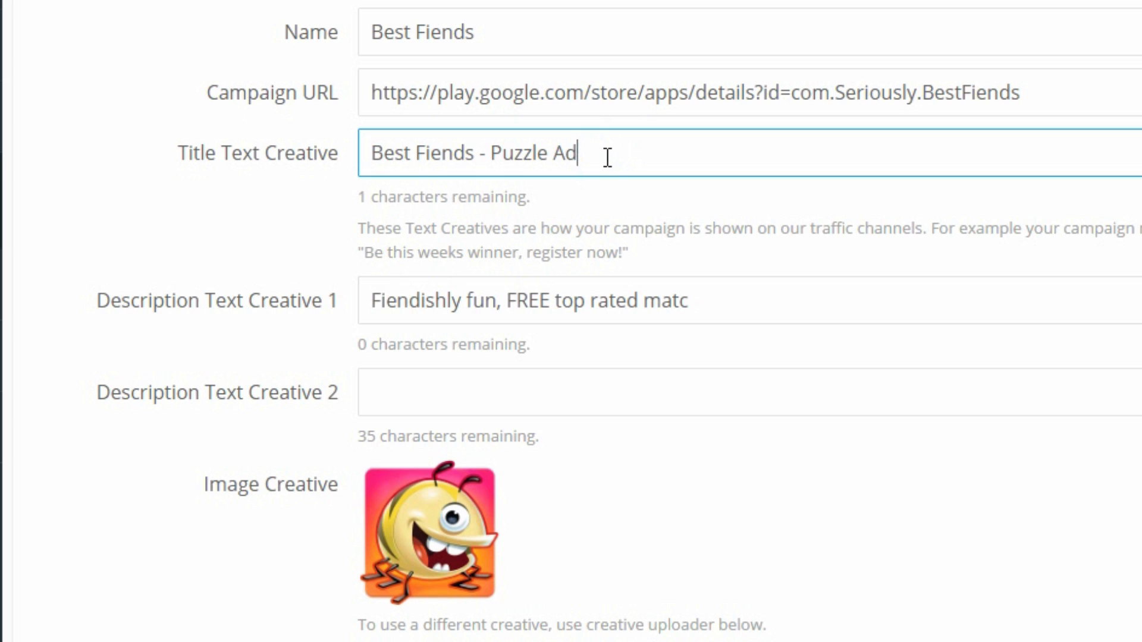
pyautogui.press('Backspace')
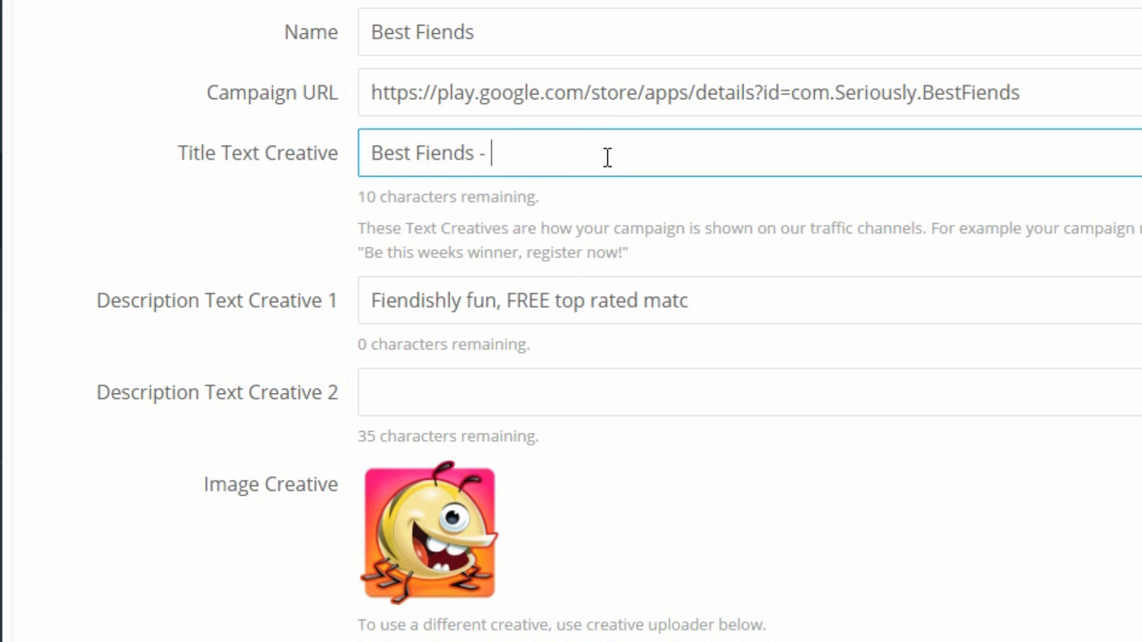
pyautogui.press('BackSpace')
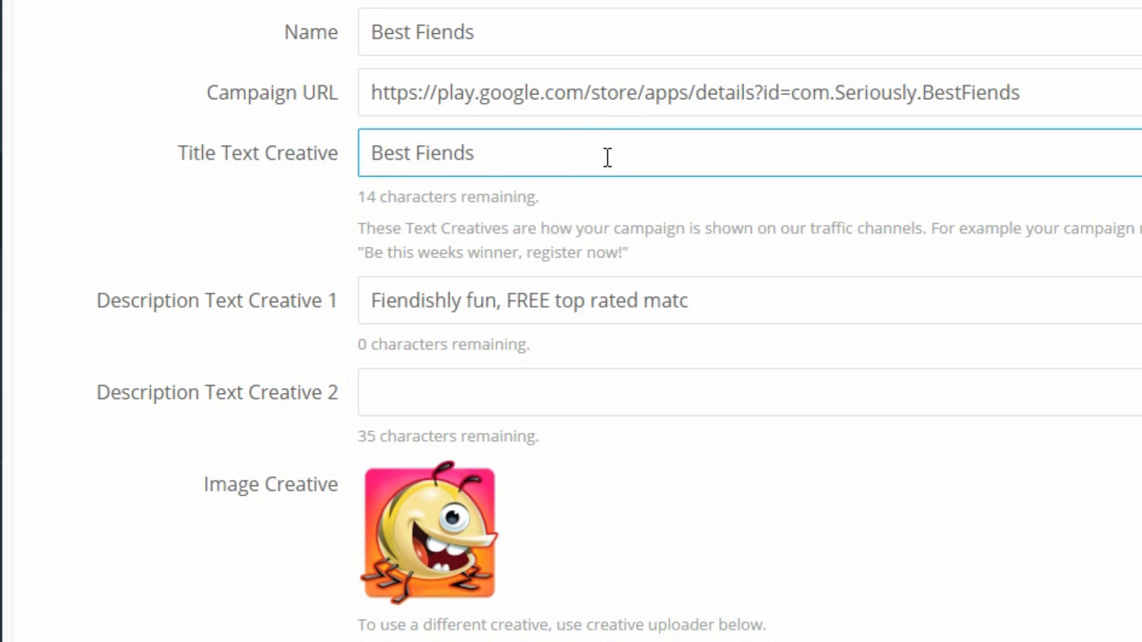
pyautogui.moveTo(428, 305)
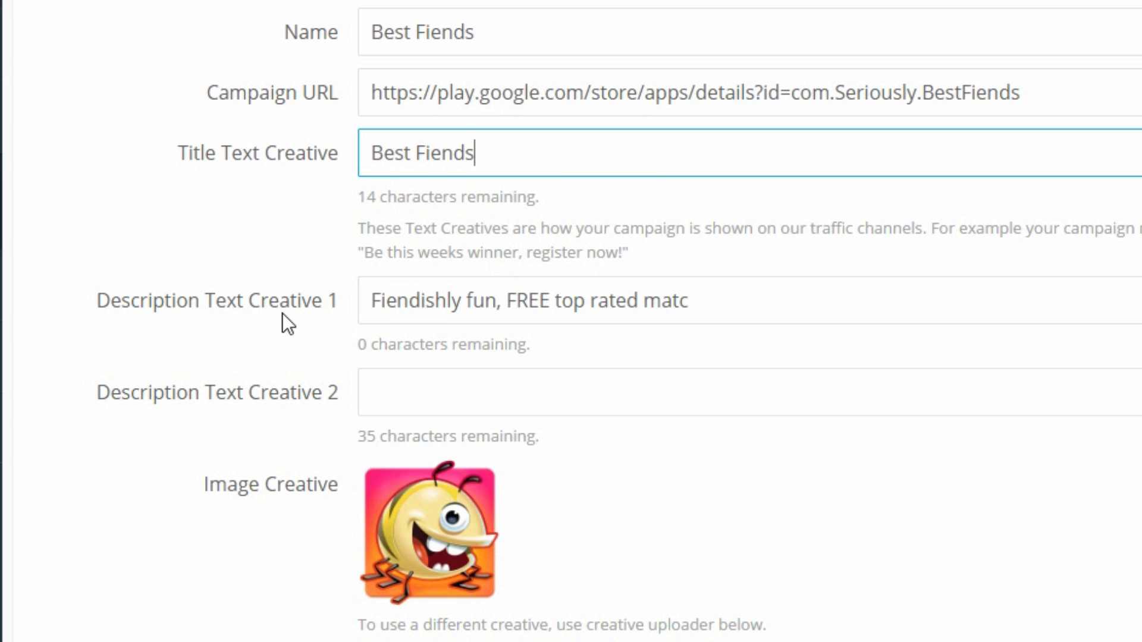
pyautogui.moveTo(322, 322)
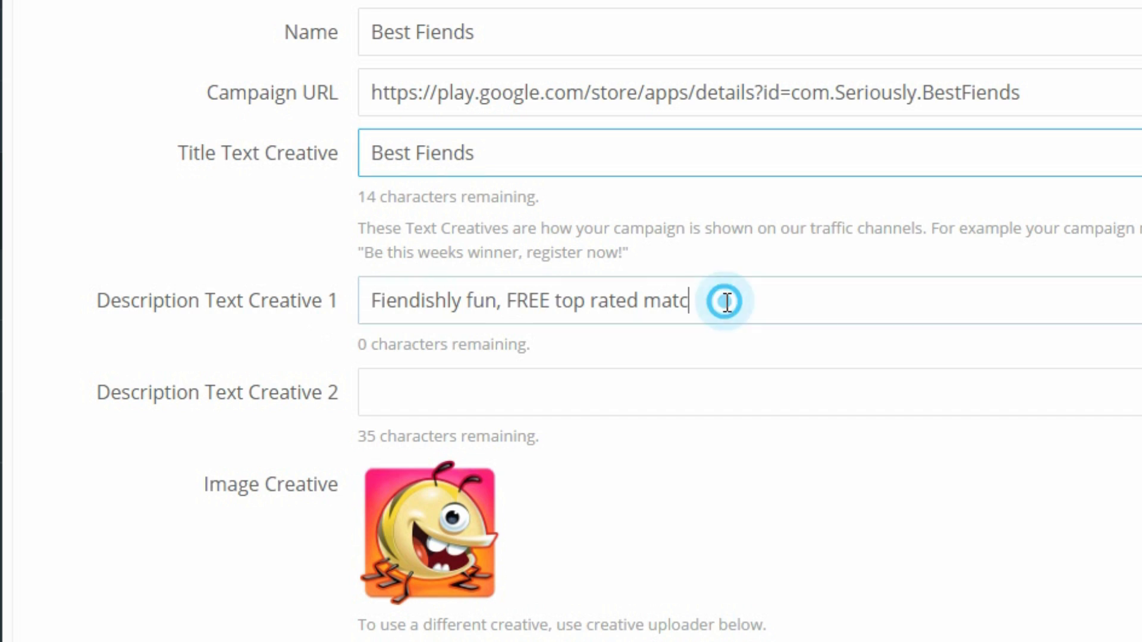
# Set descriptions to 'Fiendishly fun, FREE to play!' and 'Best puzzle game ever!'
pyautogui.press('Backspace')
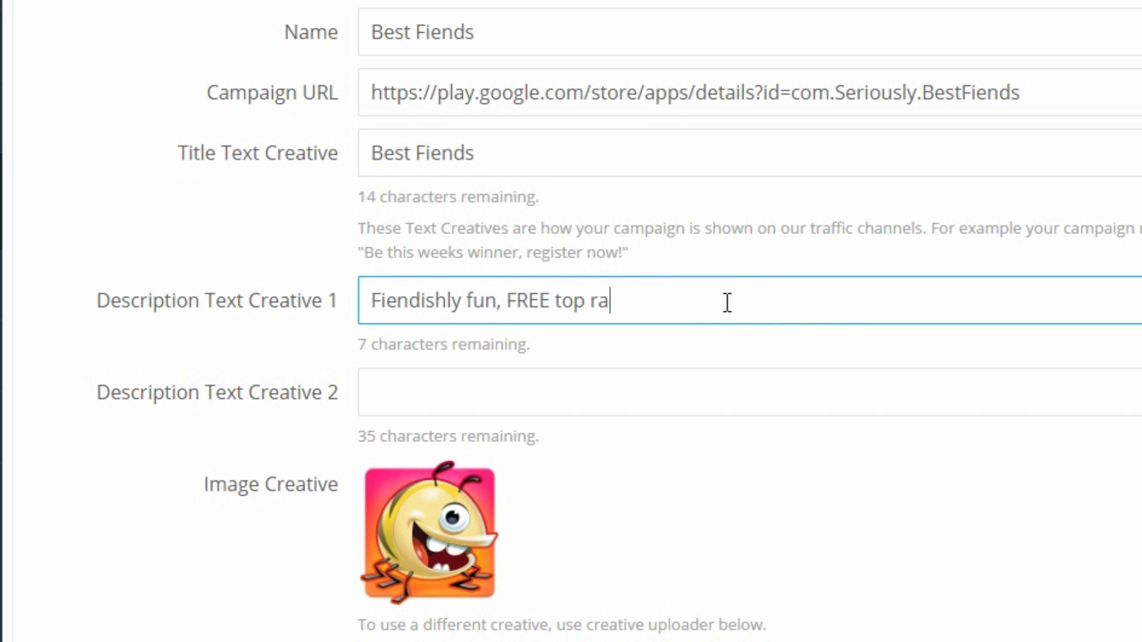
pyautogui.write('to play!')
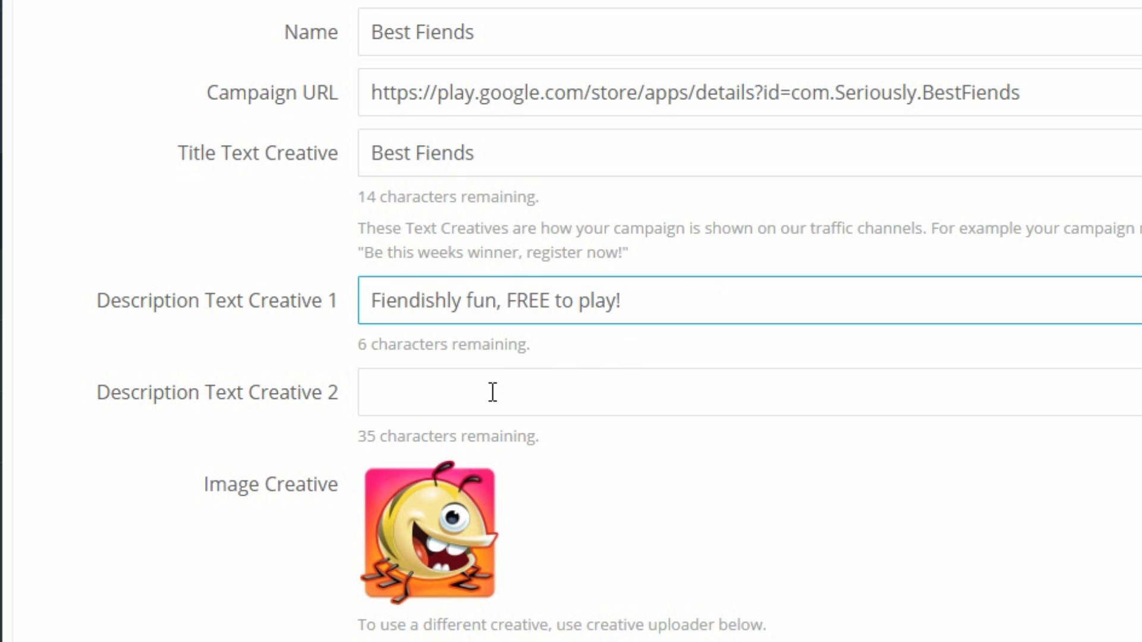
pyautogui.write('Best puzzle gam')
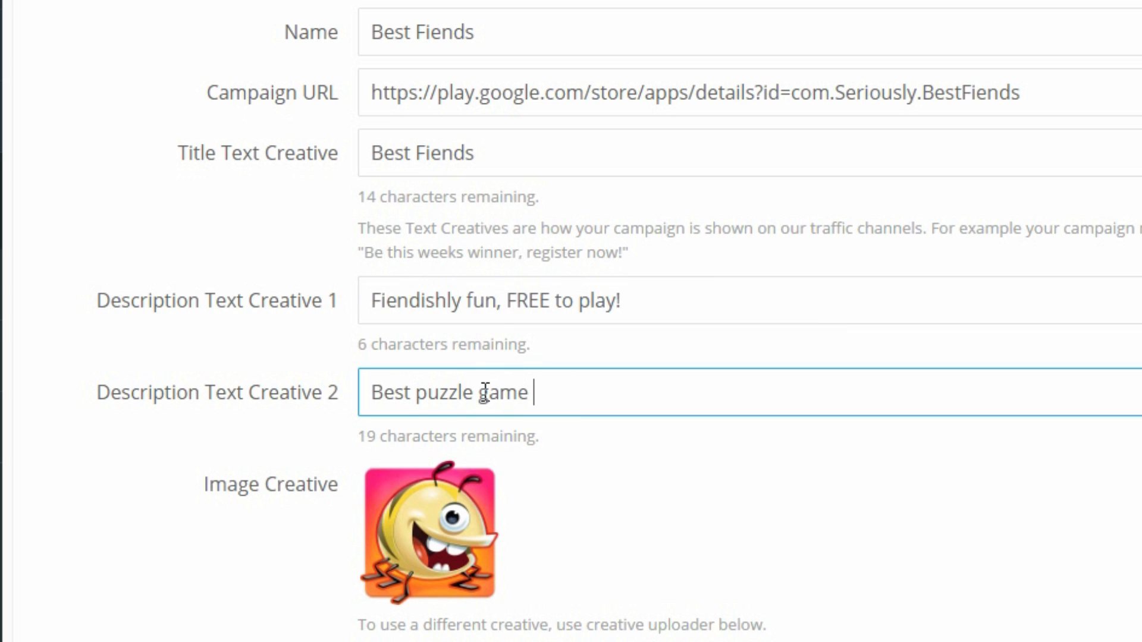
pyautogui.write('ever!')
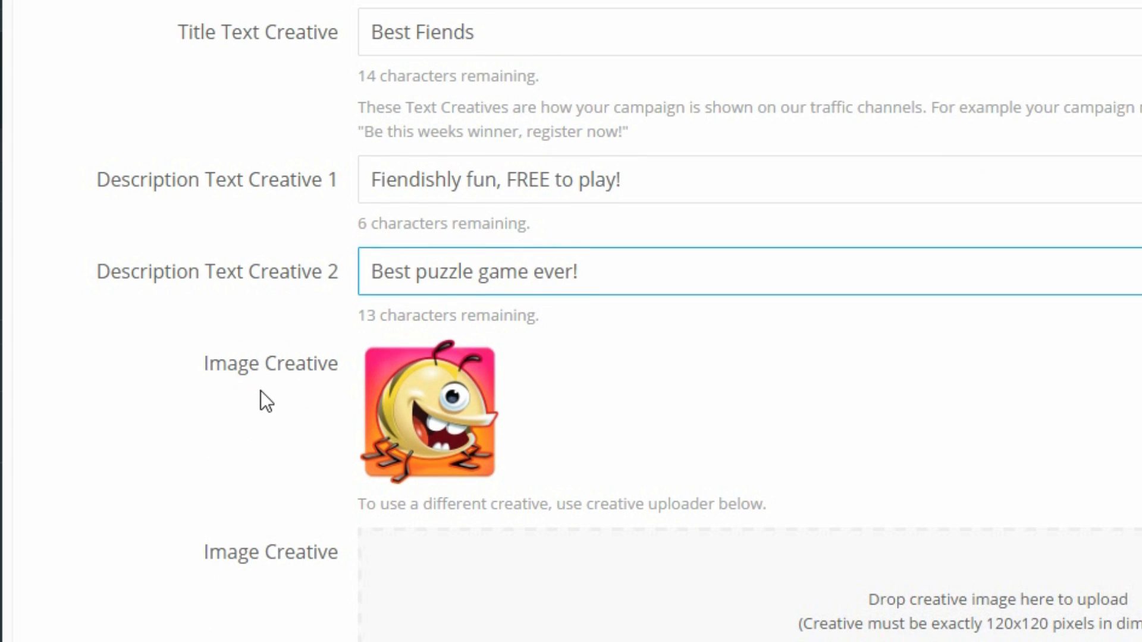
# Set geo targeting to By Country for the United States and target Android devices
pyautogui.scroll(-3)
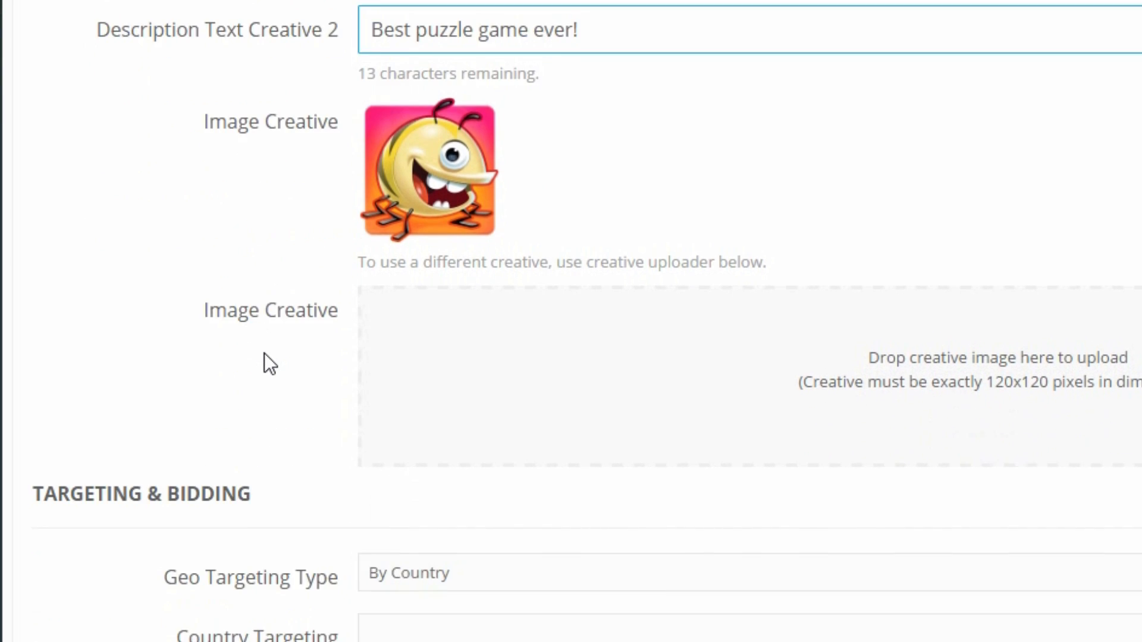
pyautogui.scroll(-3)
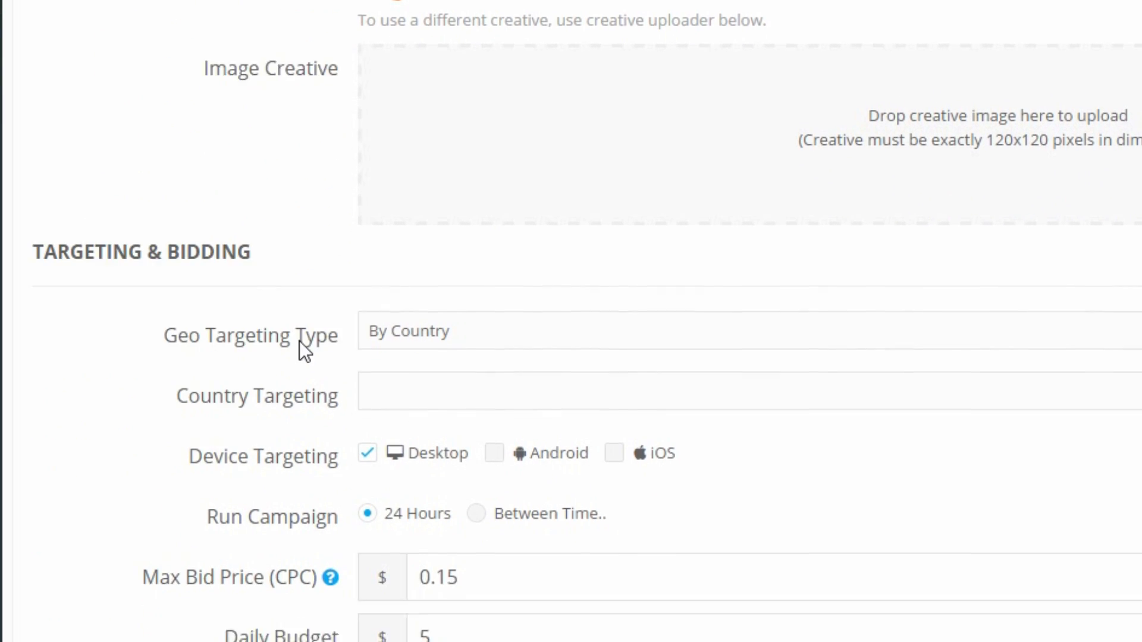
pyautogui.scroll(-3)
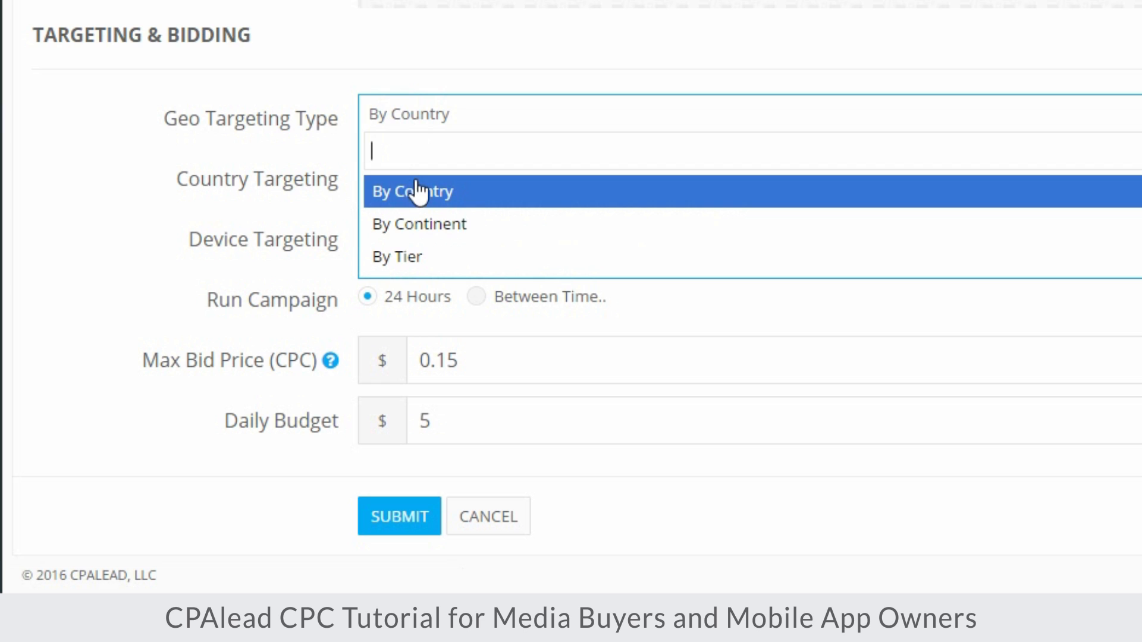
pyautogui.moveTo(419, 224)
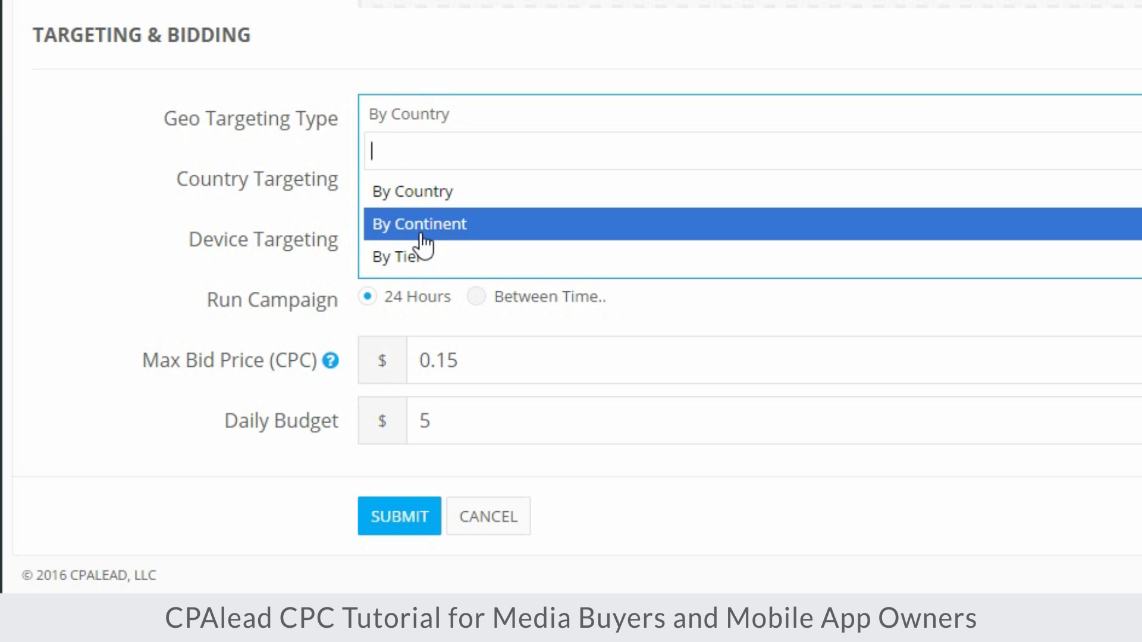
pyautogui.moveTo(399, 257)
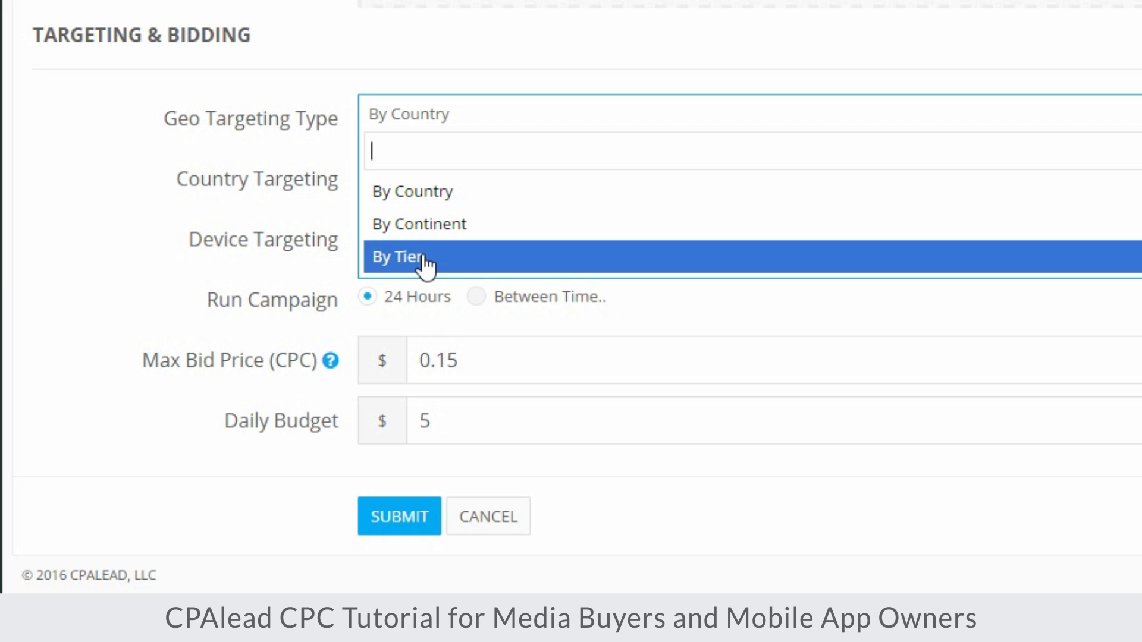
pyautogui.click(397, 256)
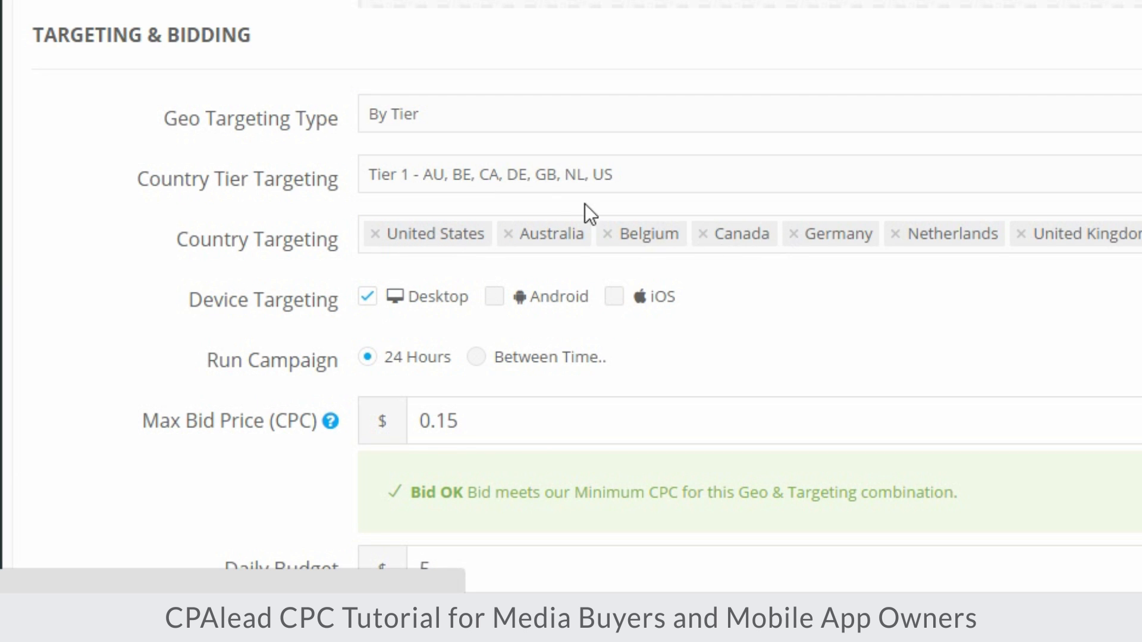
pyautogui.click(510, 175)
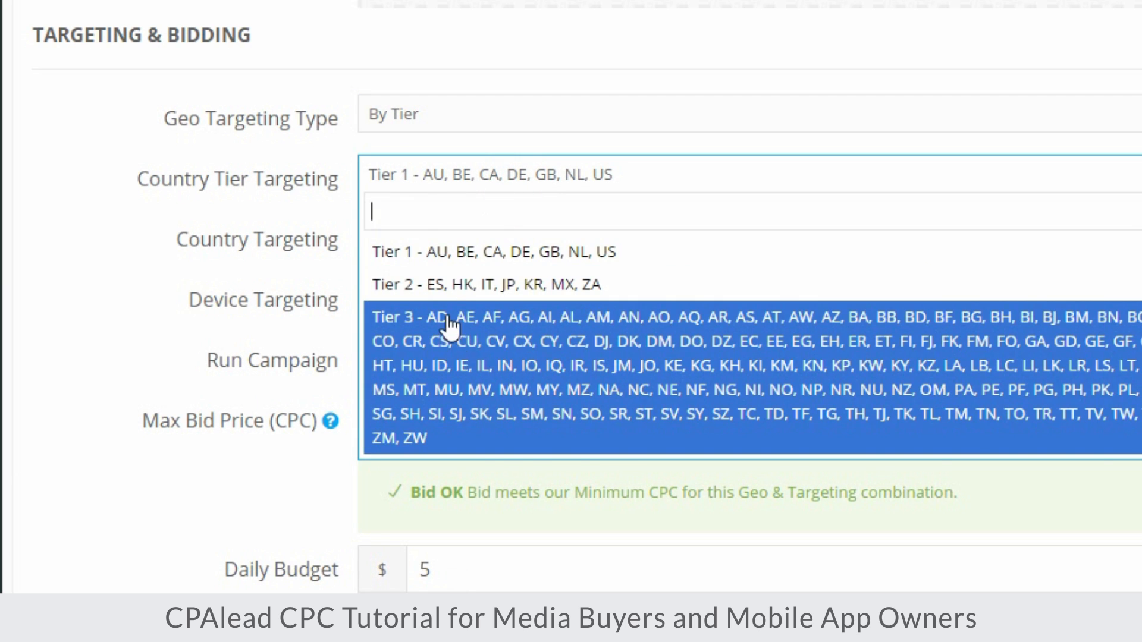
pyautogui.click(400, 114)
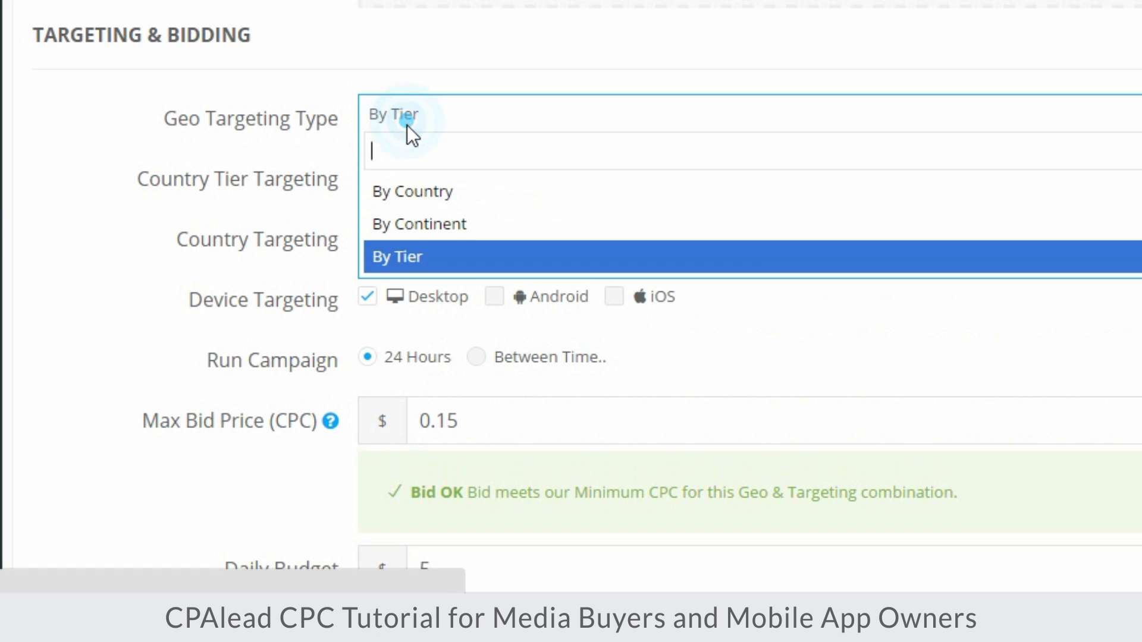
pyautogui.click(412, 191)
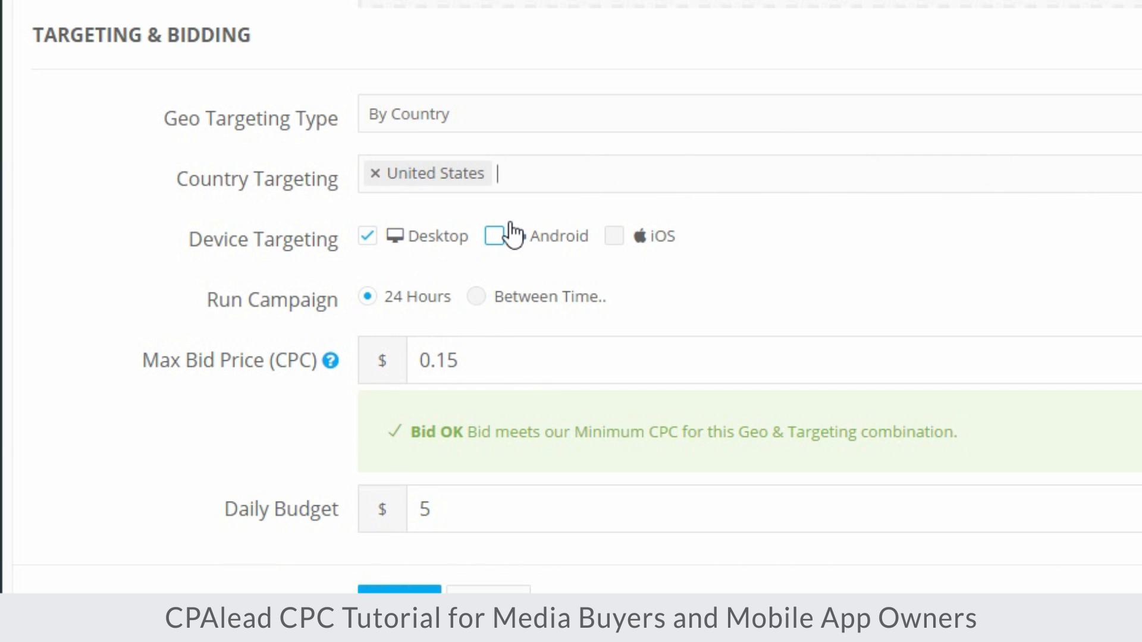
pyautogui.click(493, 236)
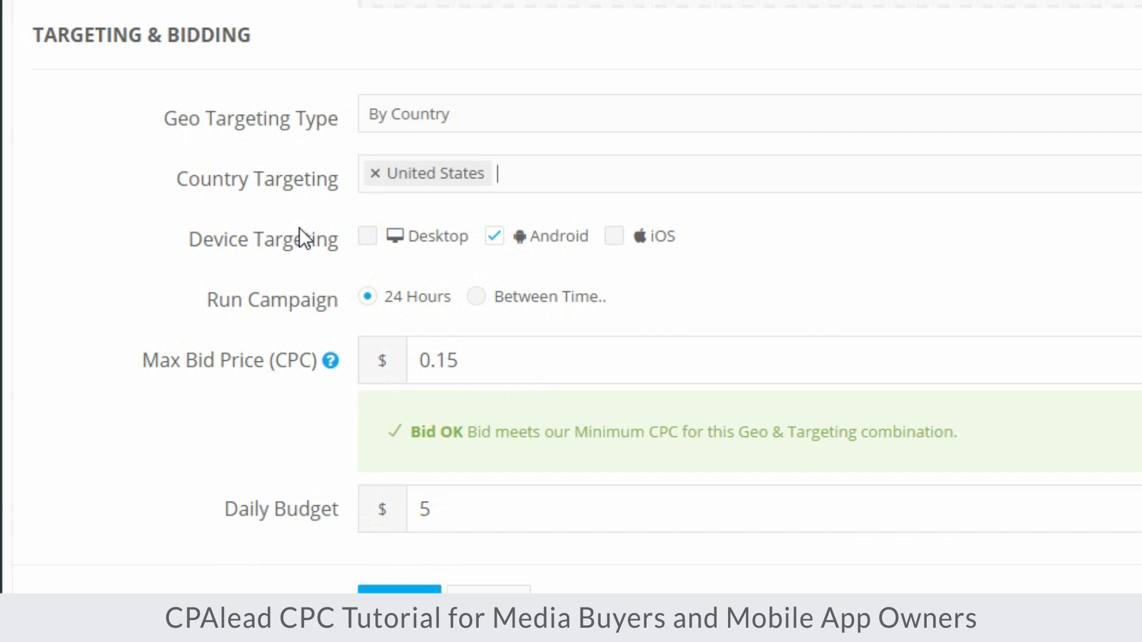
pyautogui.scroll(-3)
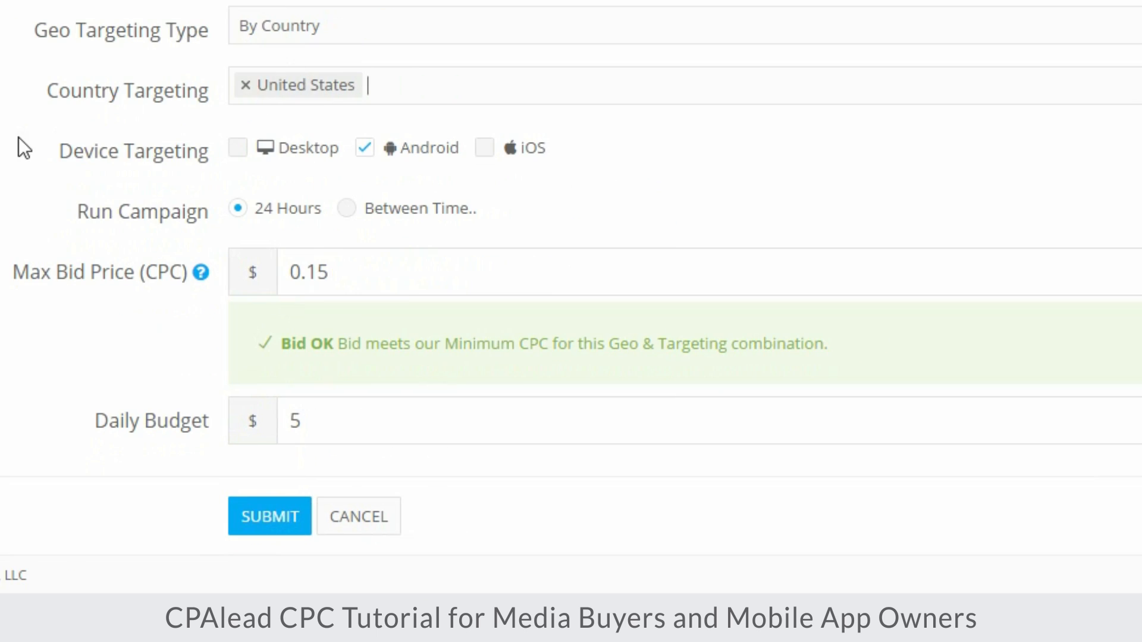
pyautogui.moveTo(220, 159)
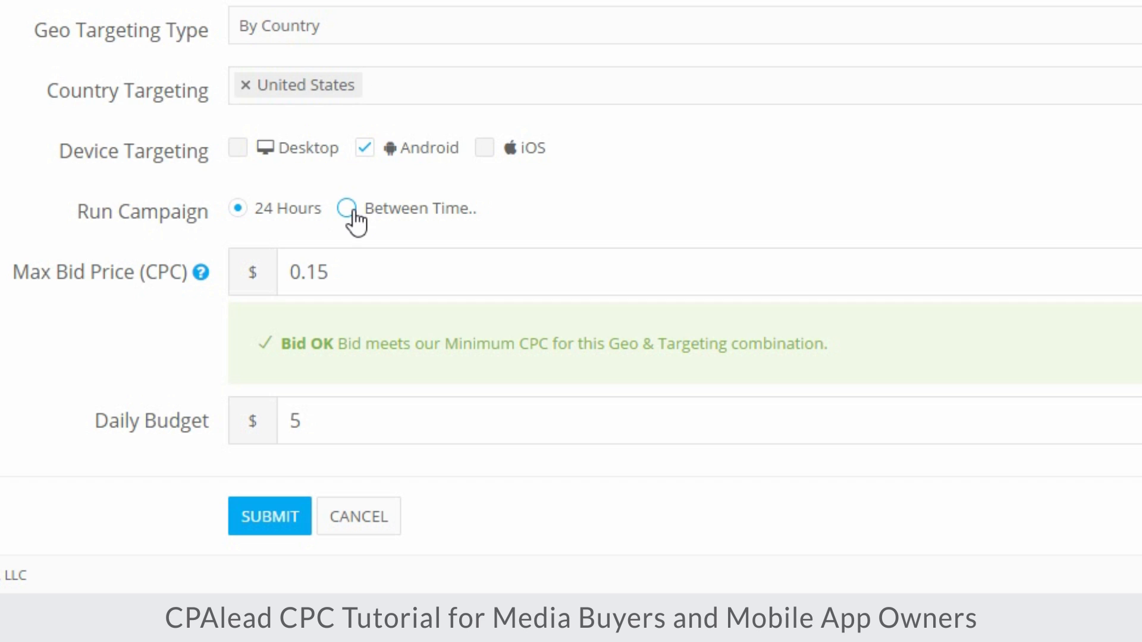
pyautogui.click(237, 208)
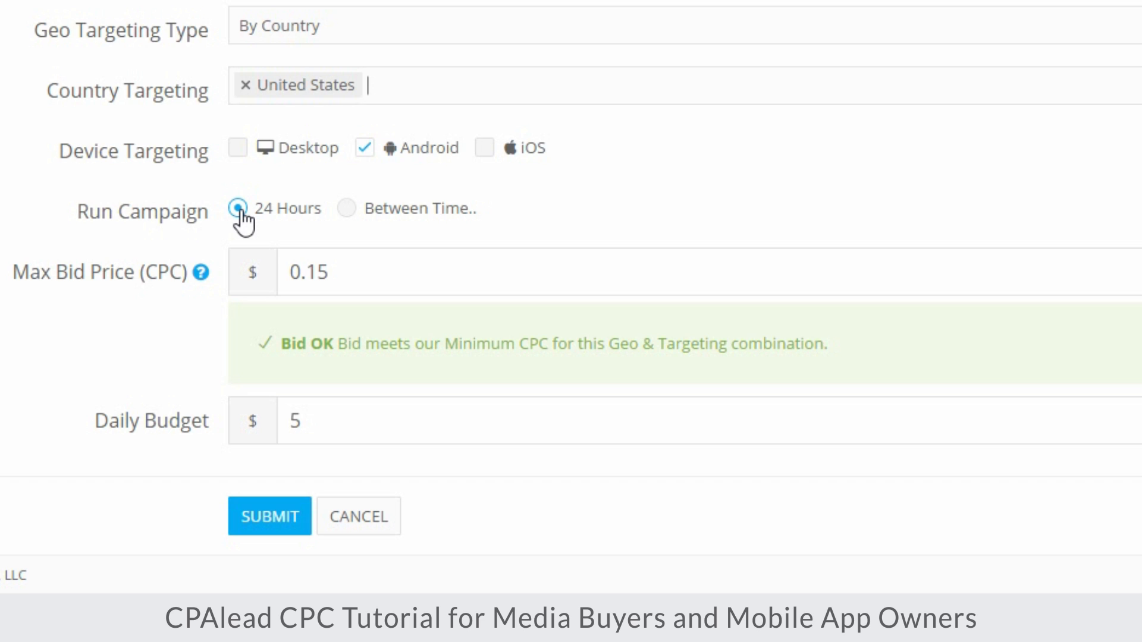
pyautogui.moveTo(182, 150)
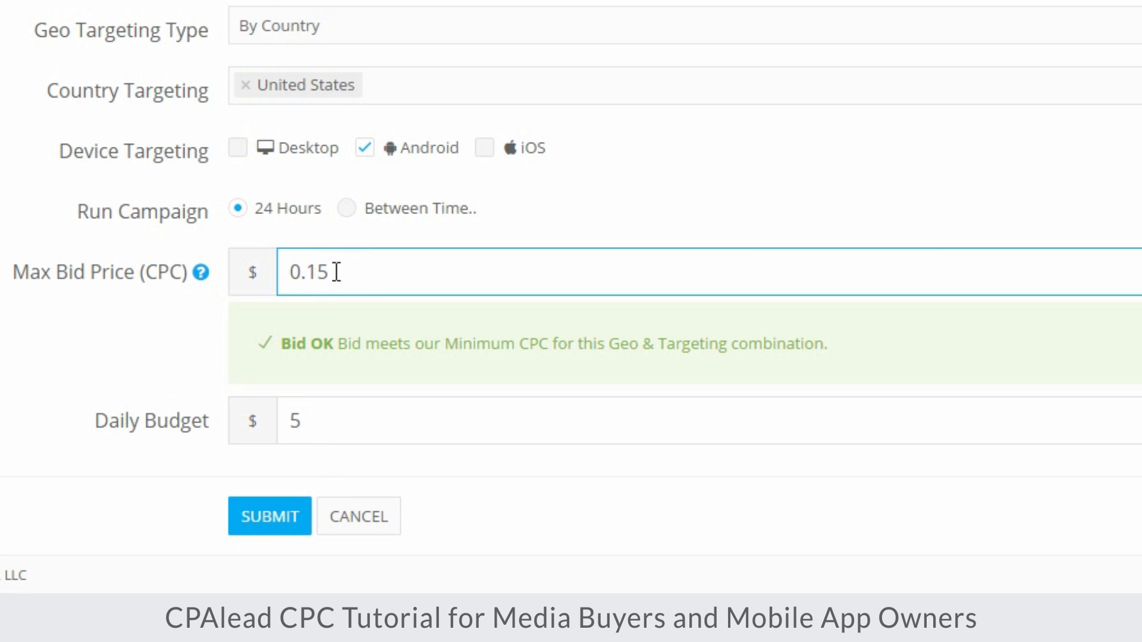
pyautogui.press('BackSpace')
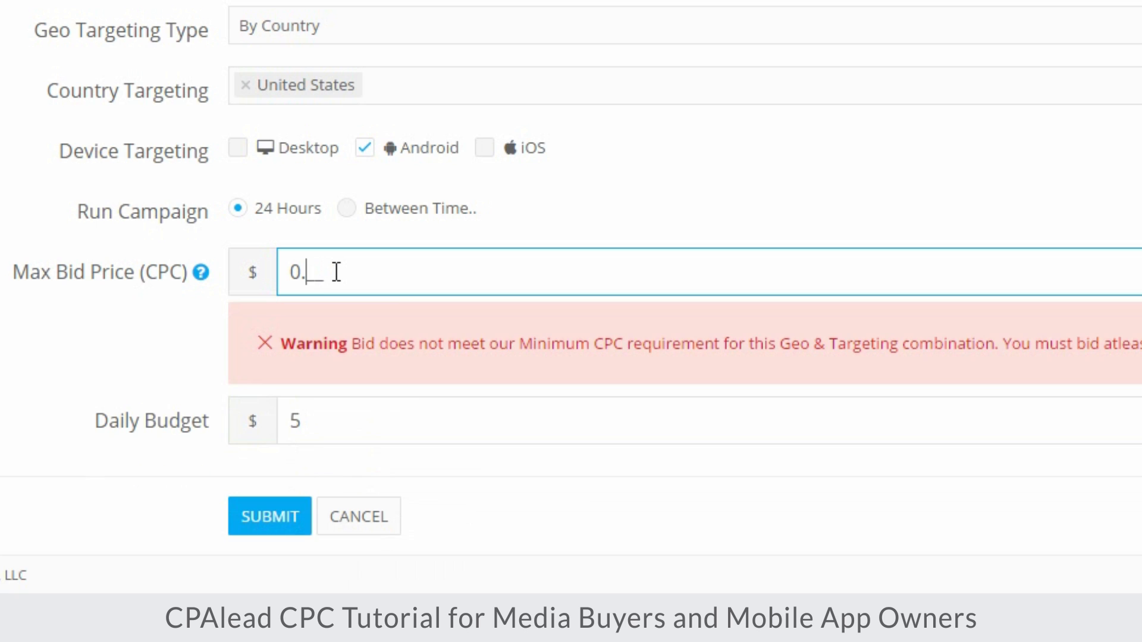
pyautogui.write('02')
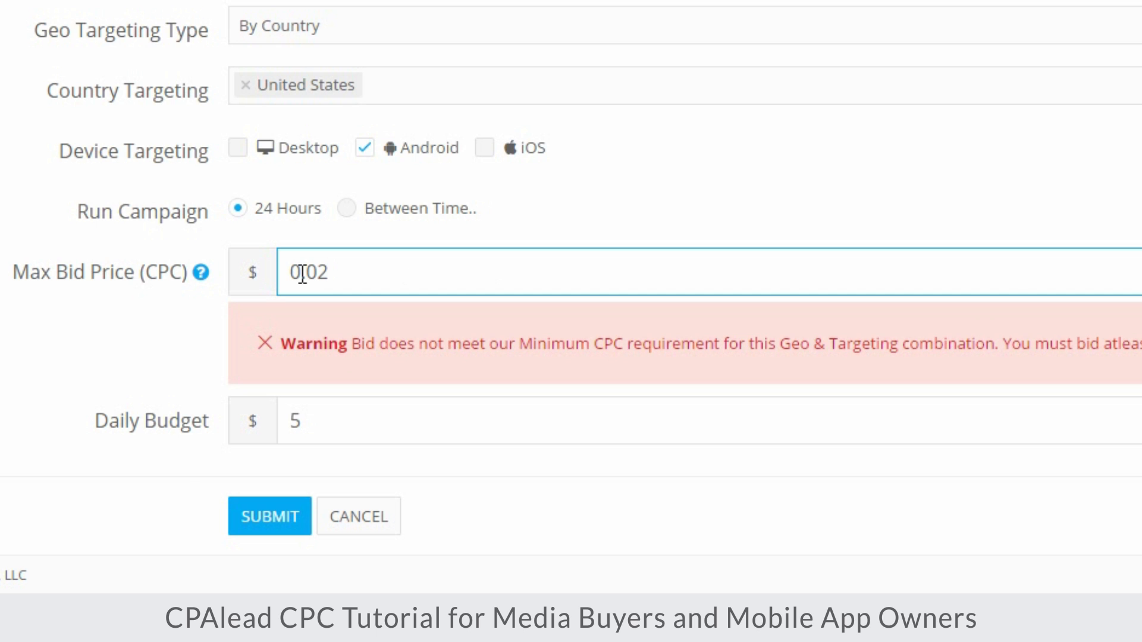
pyautogui.write('0.15')
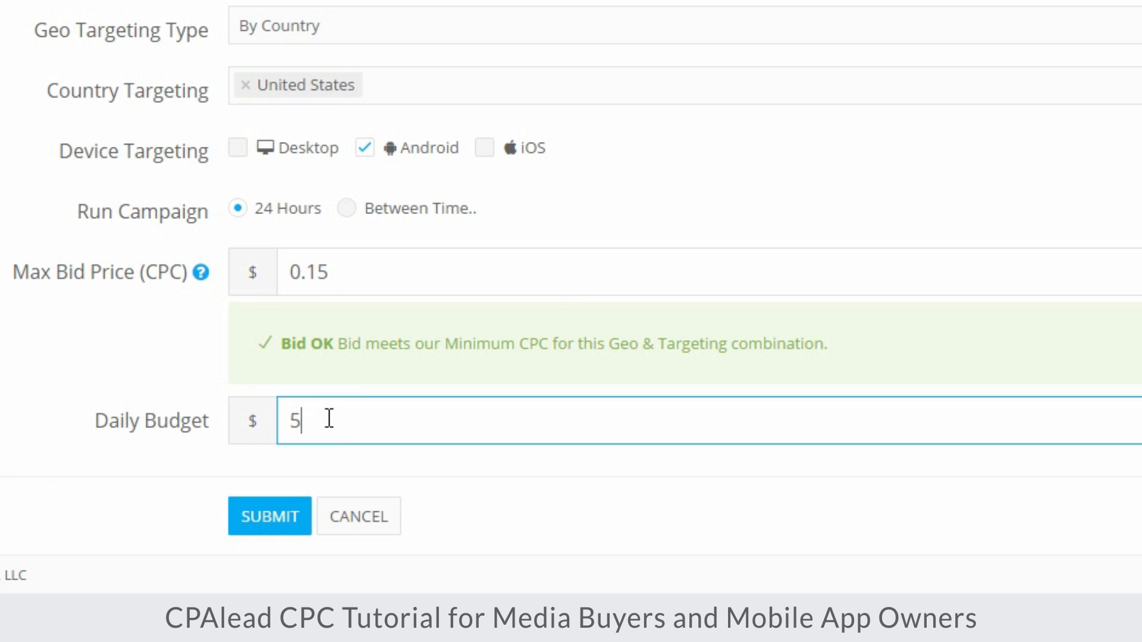
# Enter a $25 daily budget, submit the campaign, and dismiss the success dialog
pyautogui.write('2')
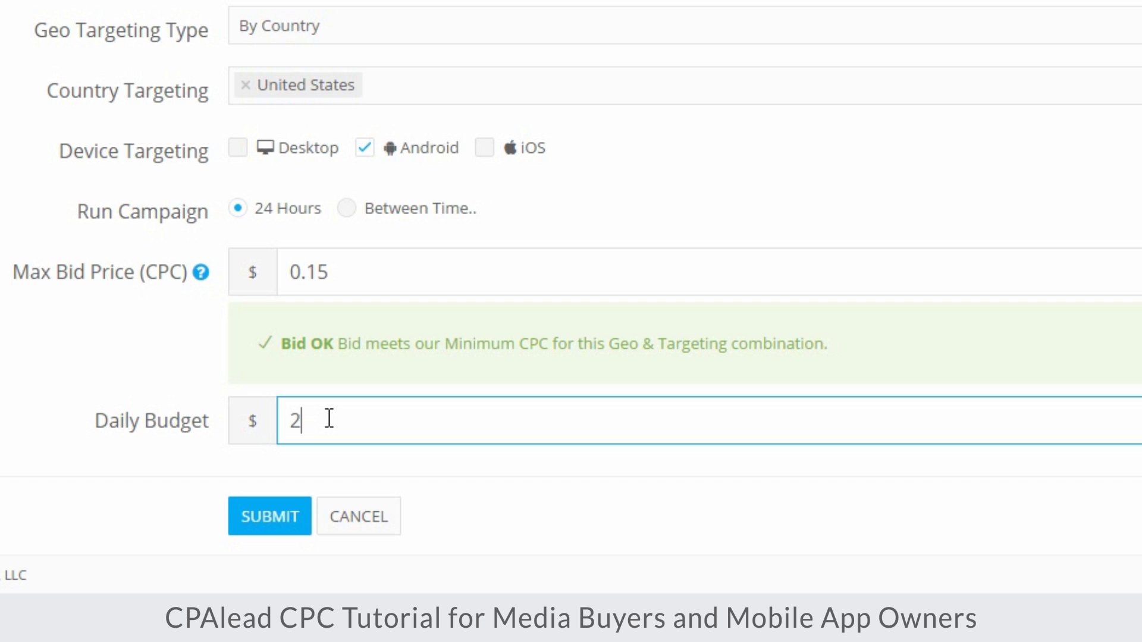
pyautogui.write('5')
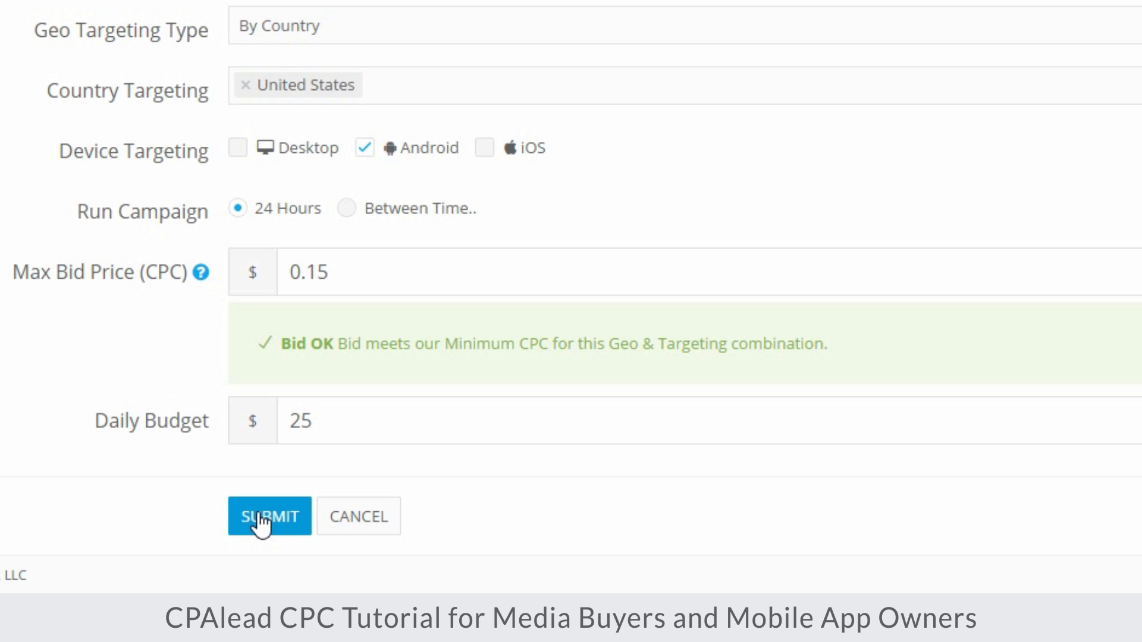
pyautogui.click(269, 516)
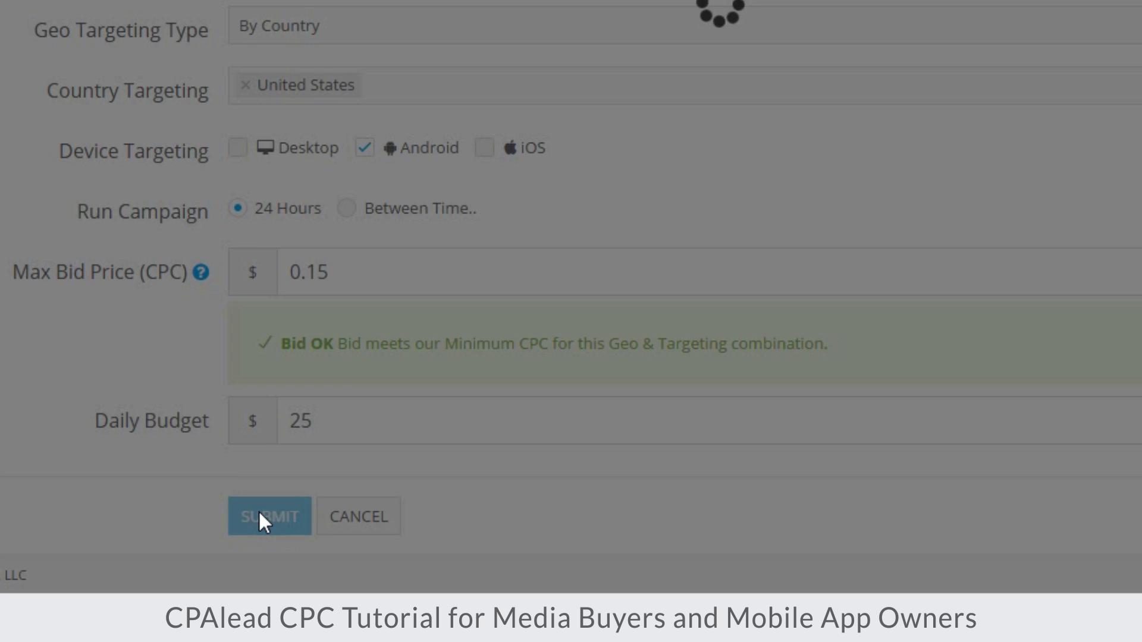
pyautogui.click(269, 516)
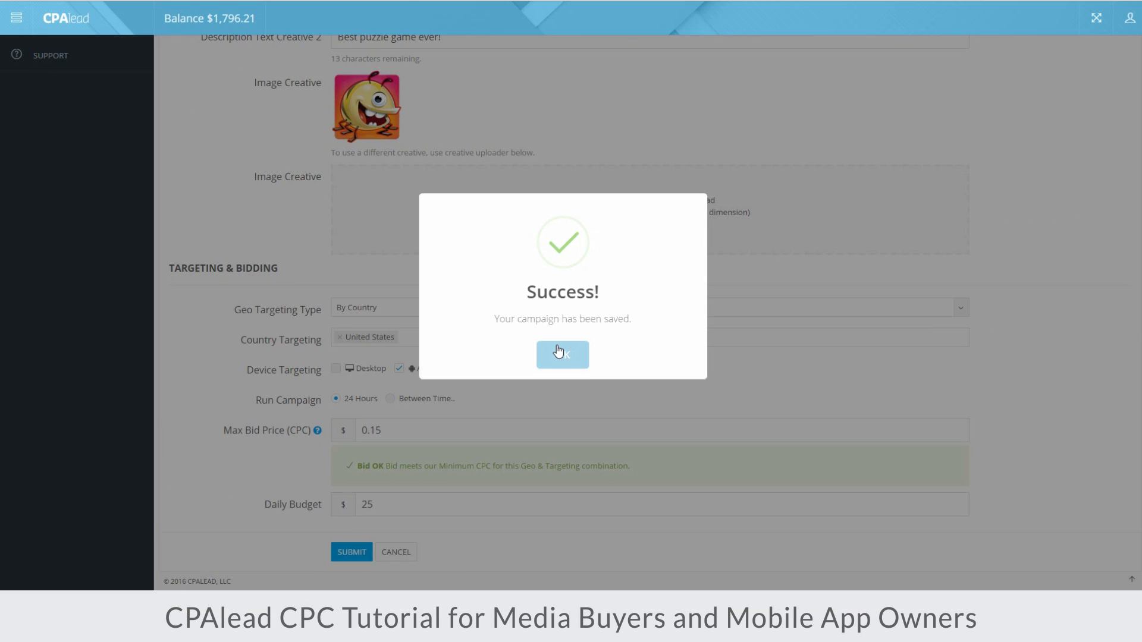
pyautogui.click(561, 354)
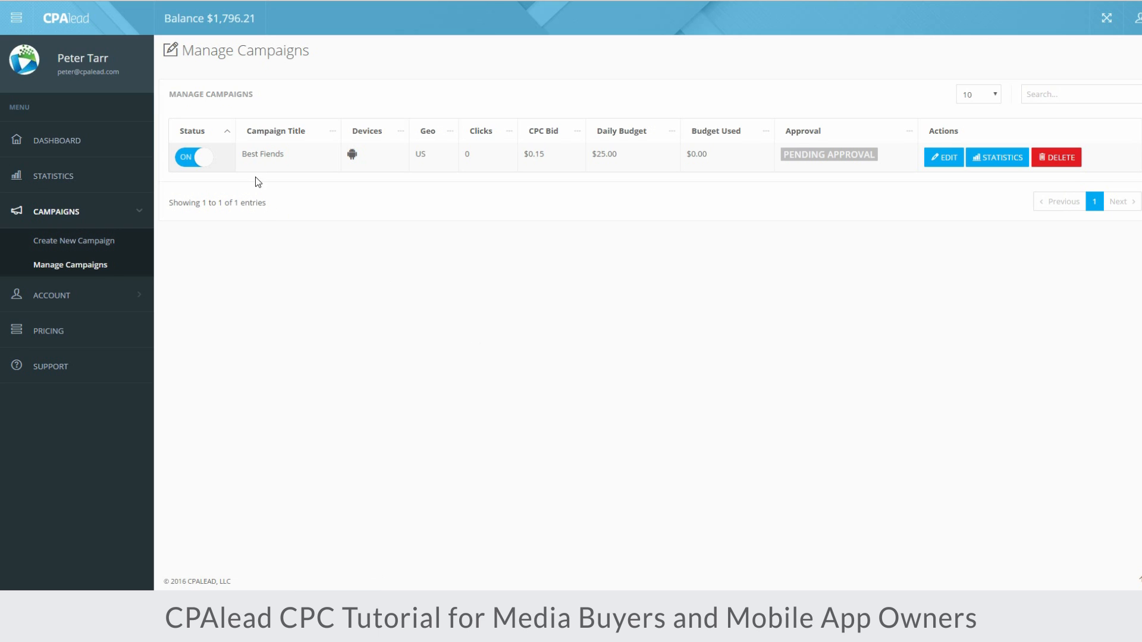
pyautogui.moveTo(460, 138)
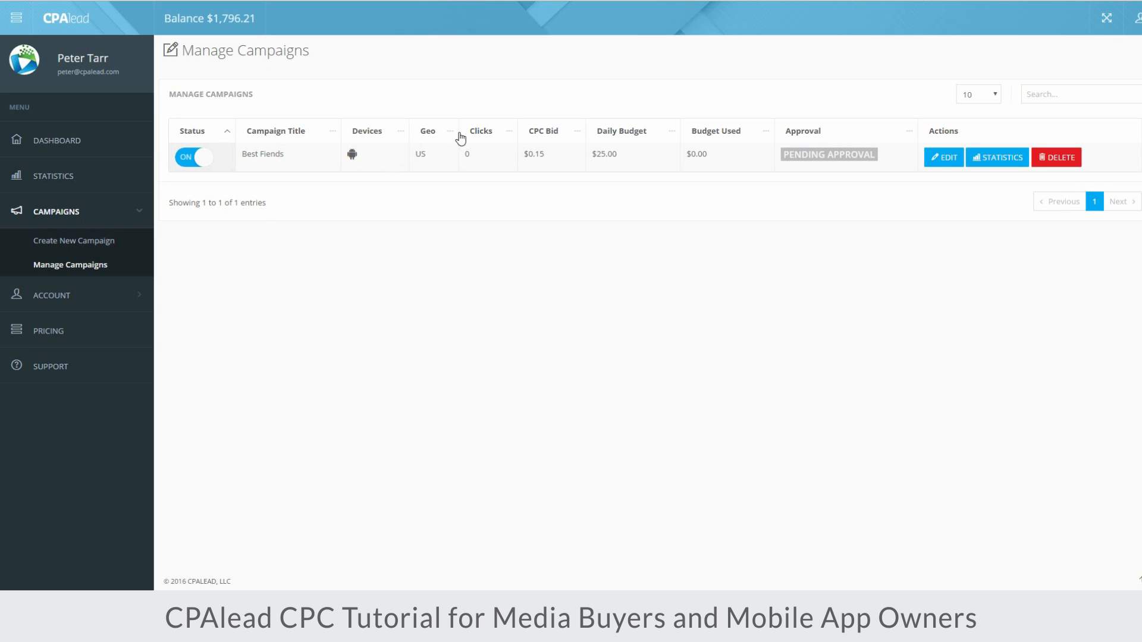
pyautogui.moveTo(740, 133)
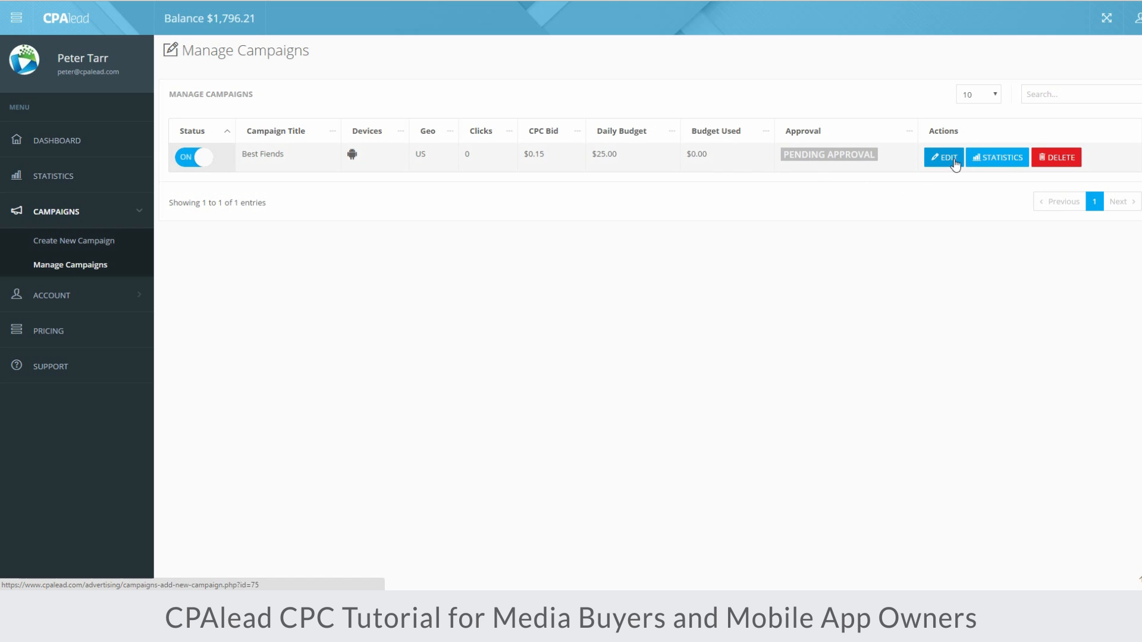
pyautogui.moveTo(909, 169)
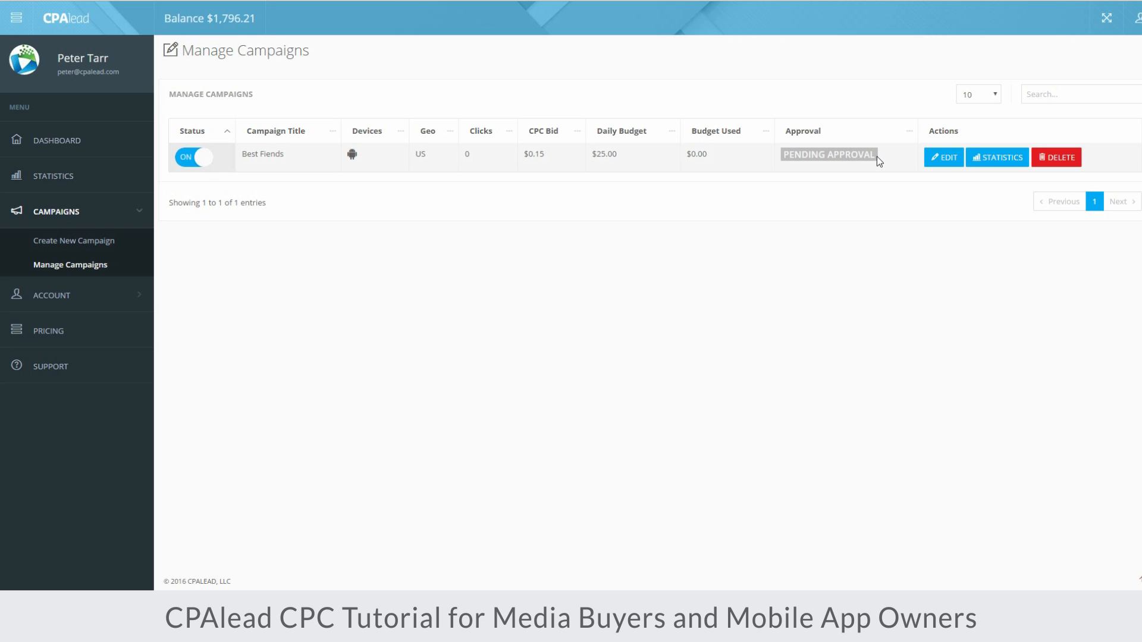
pyautogui.moveTo(875, 158)
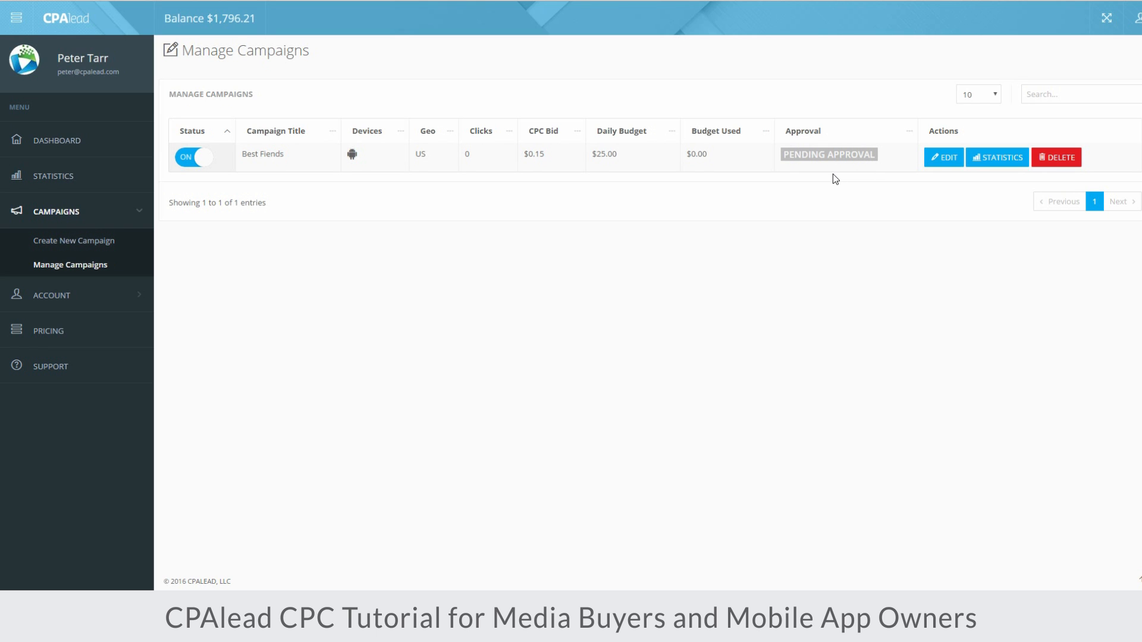
pyautogui.moveTo(727, 213)
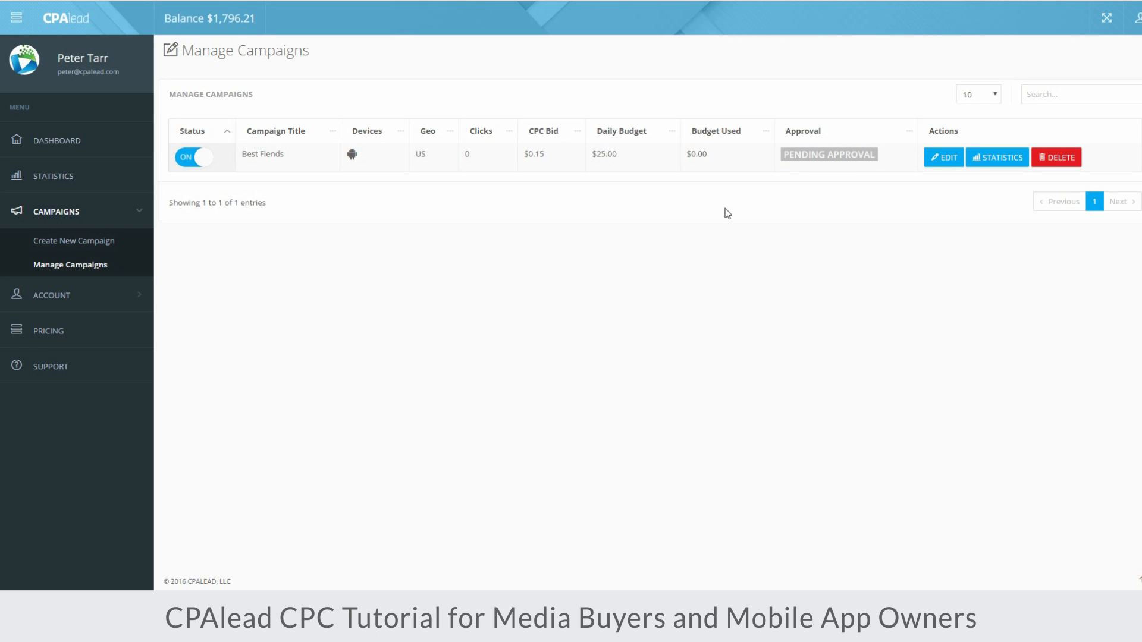